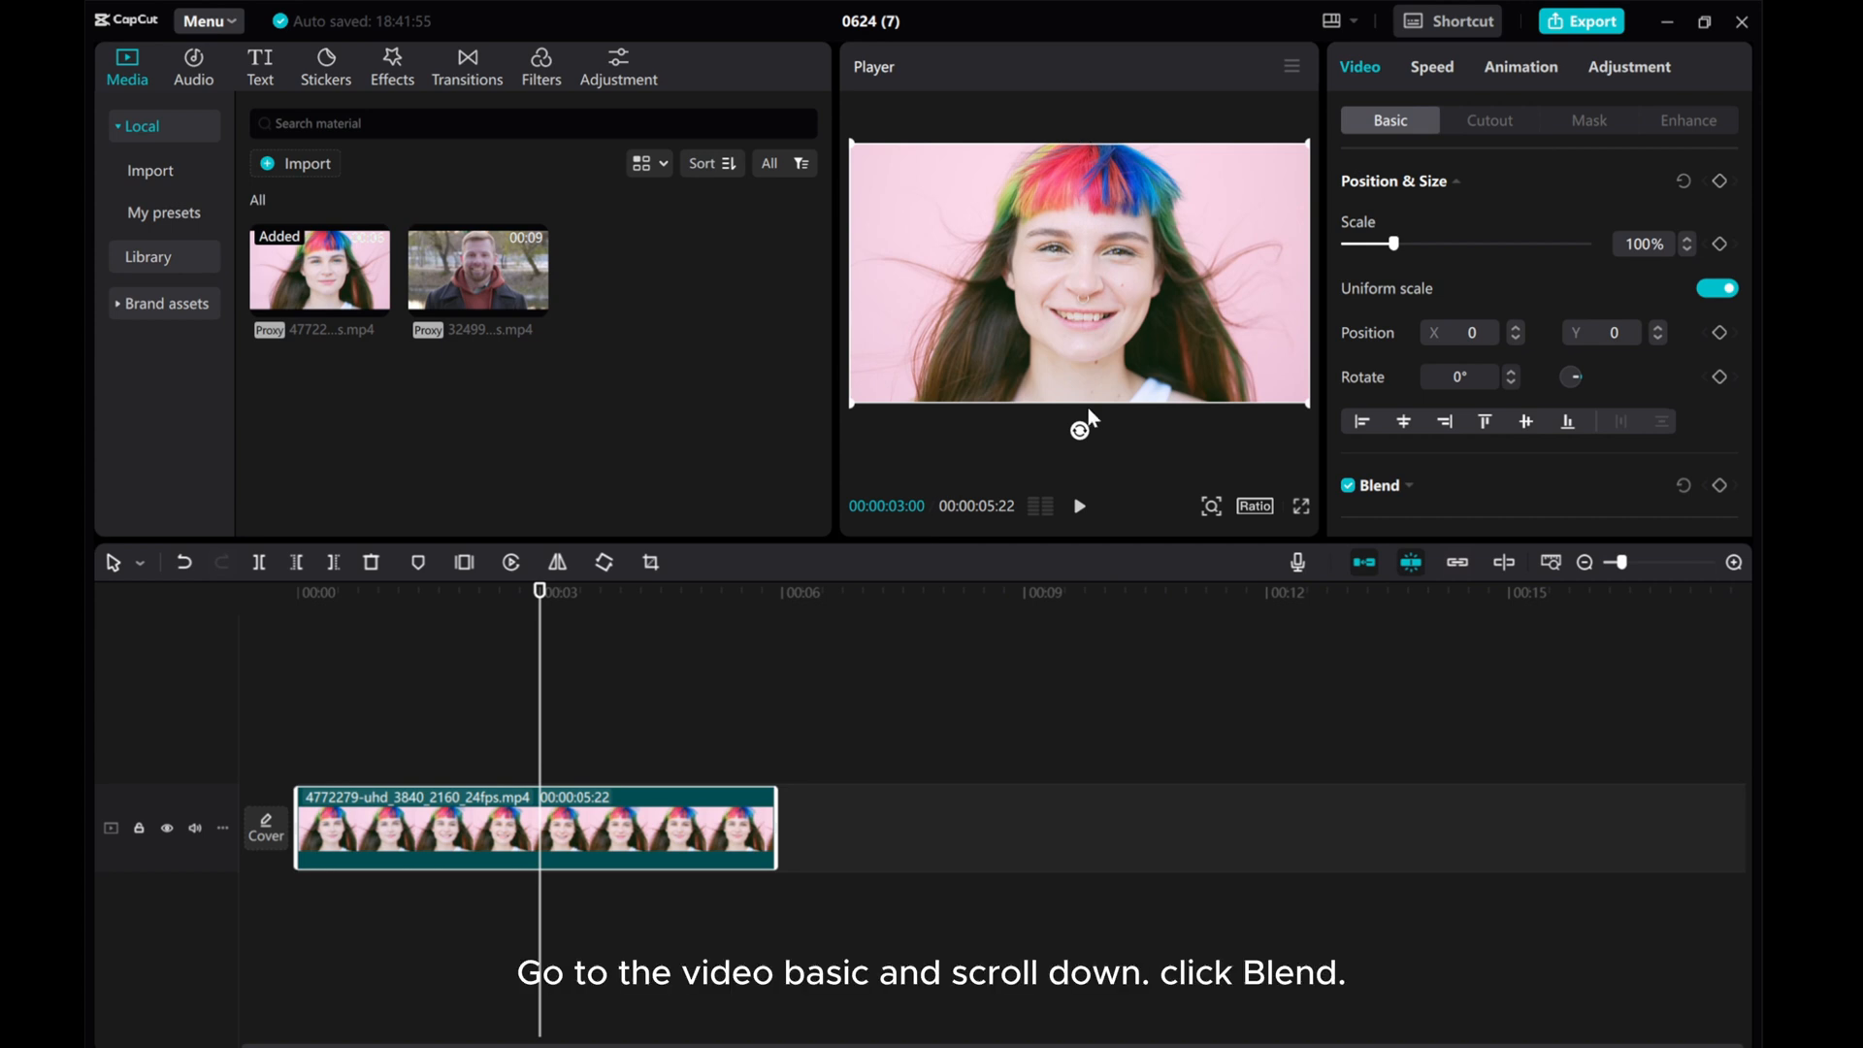
Expand Blend and add a 100% opacity keyframe on the woman clip at 00:00:03:00
{"action": "scroll", "scroll_direction": "down", "scroll_amount": 3}
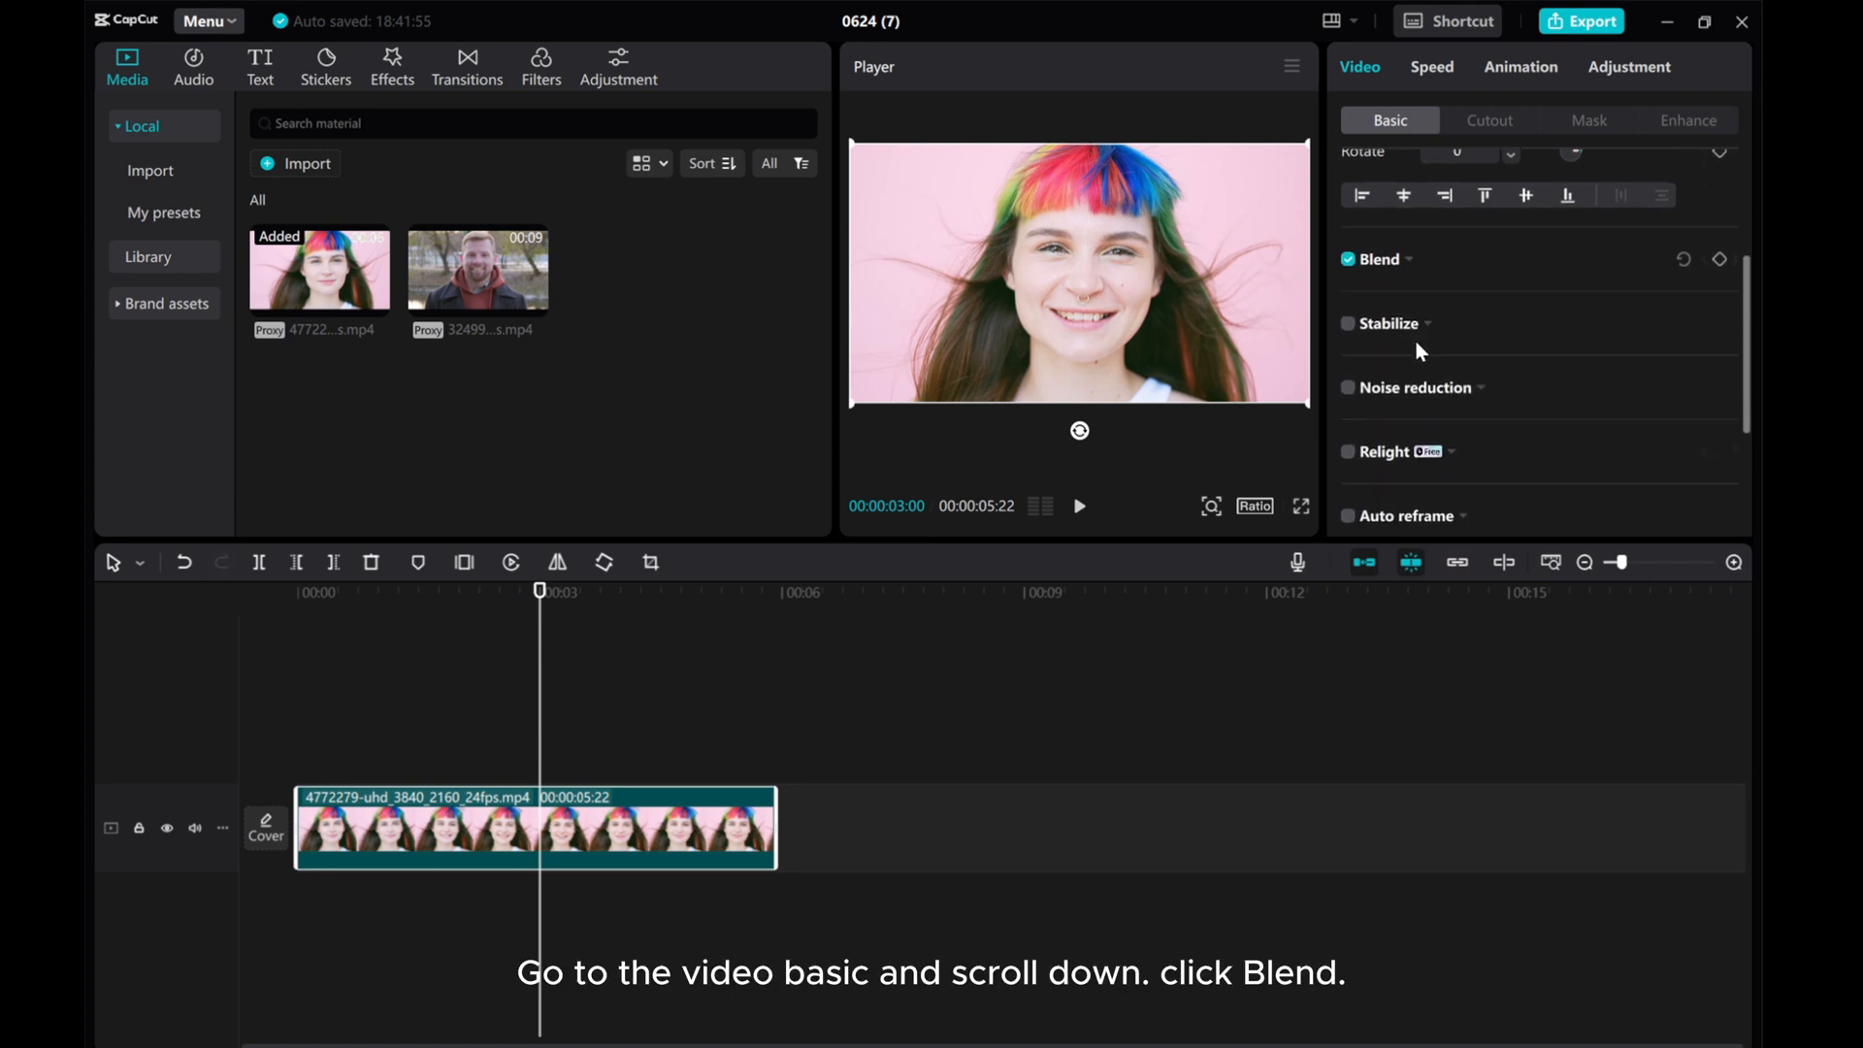
{"action": "left_click", "coordinate": [1378, 259]}
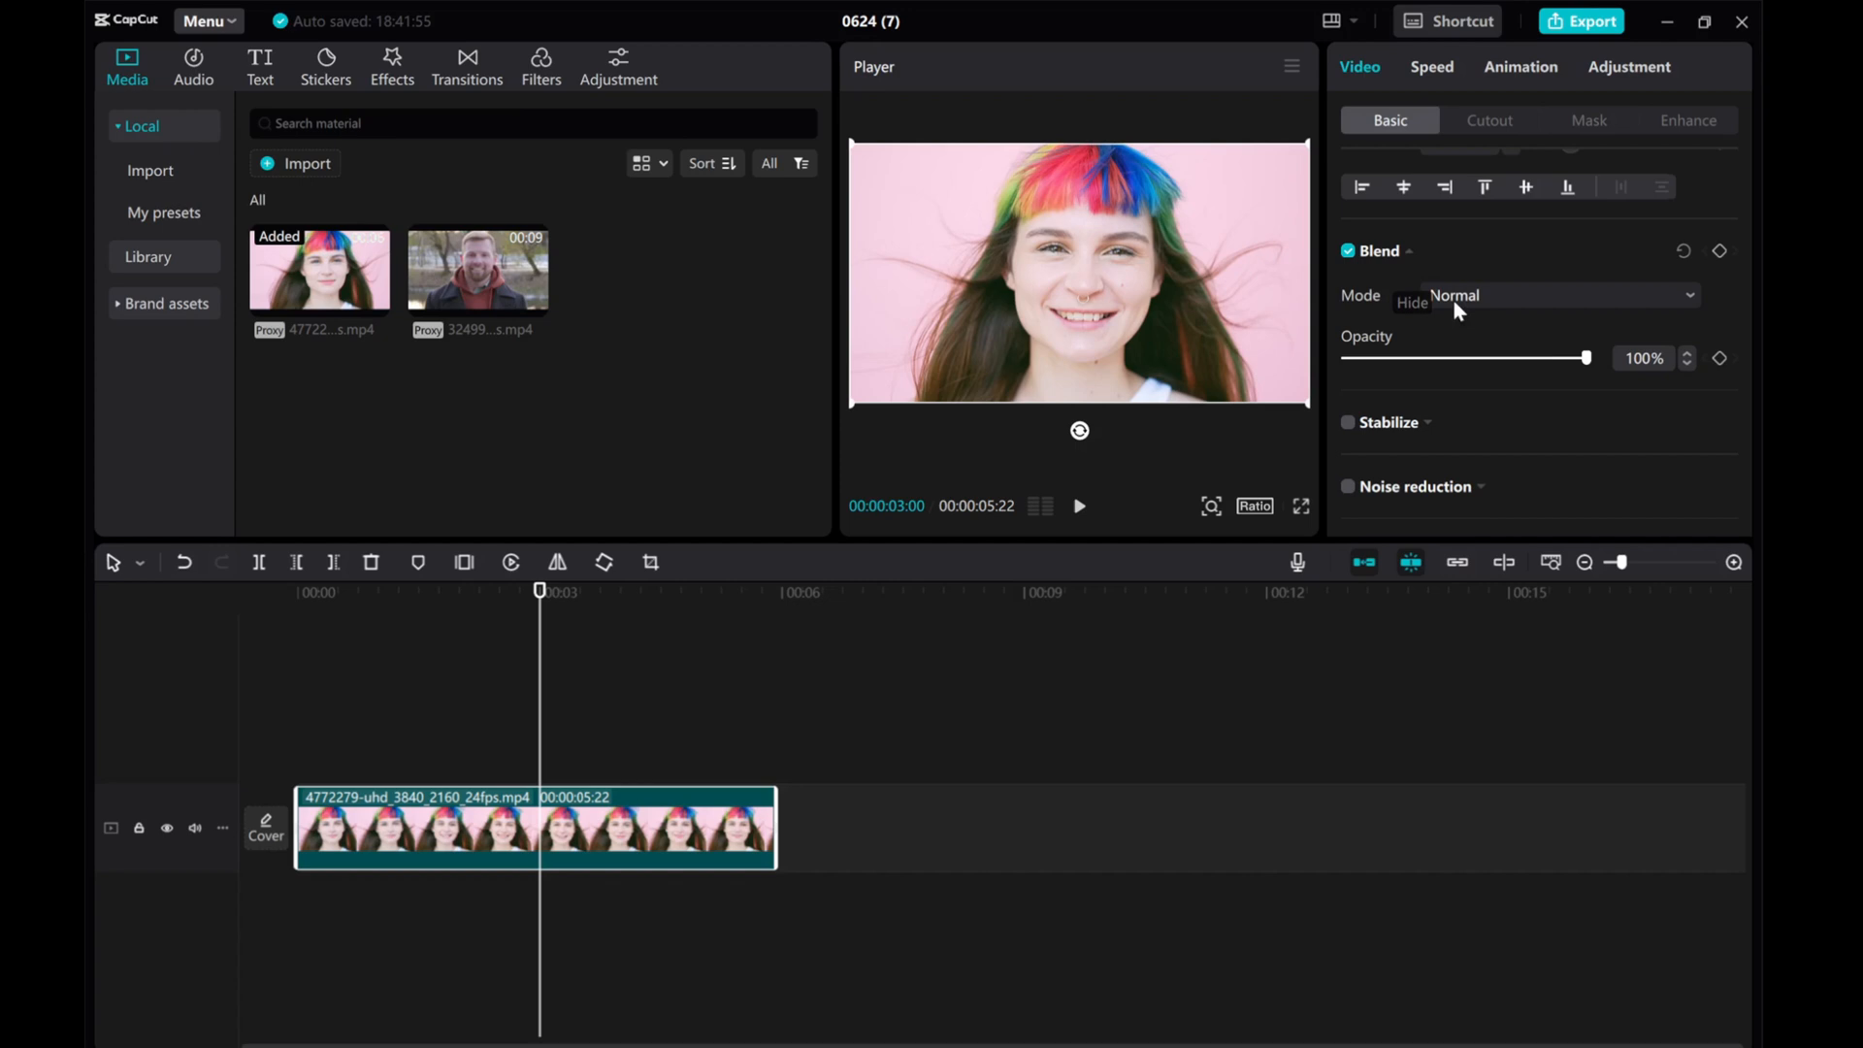
{"action": "left_click", "coordinate": [1718, 358]}
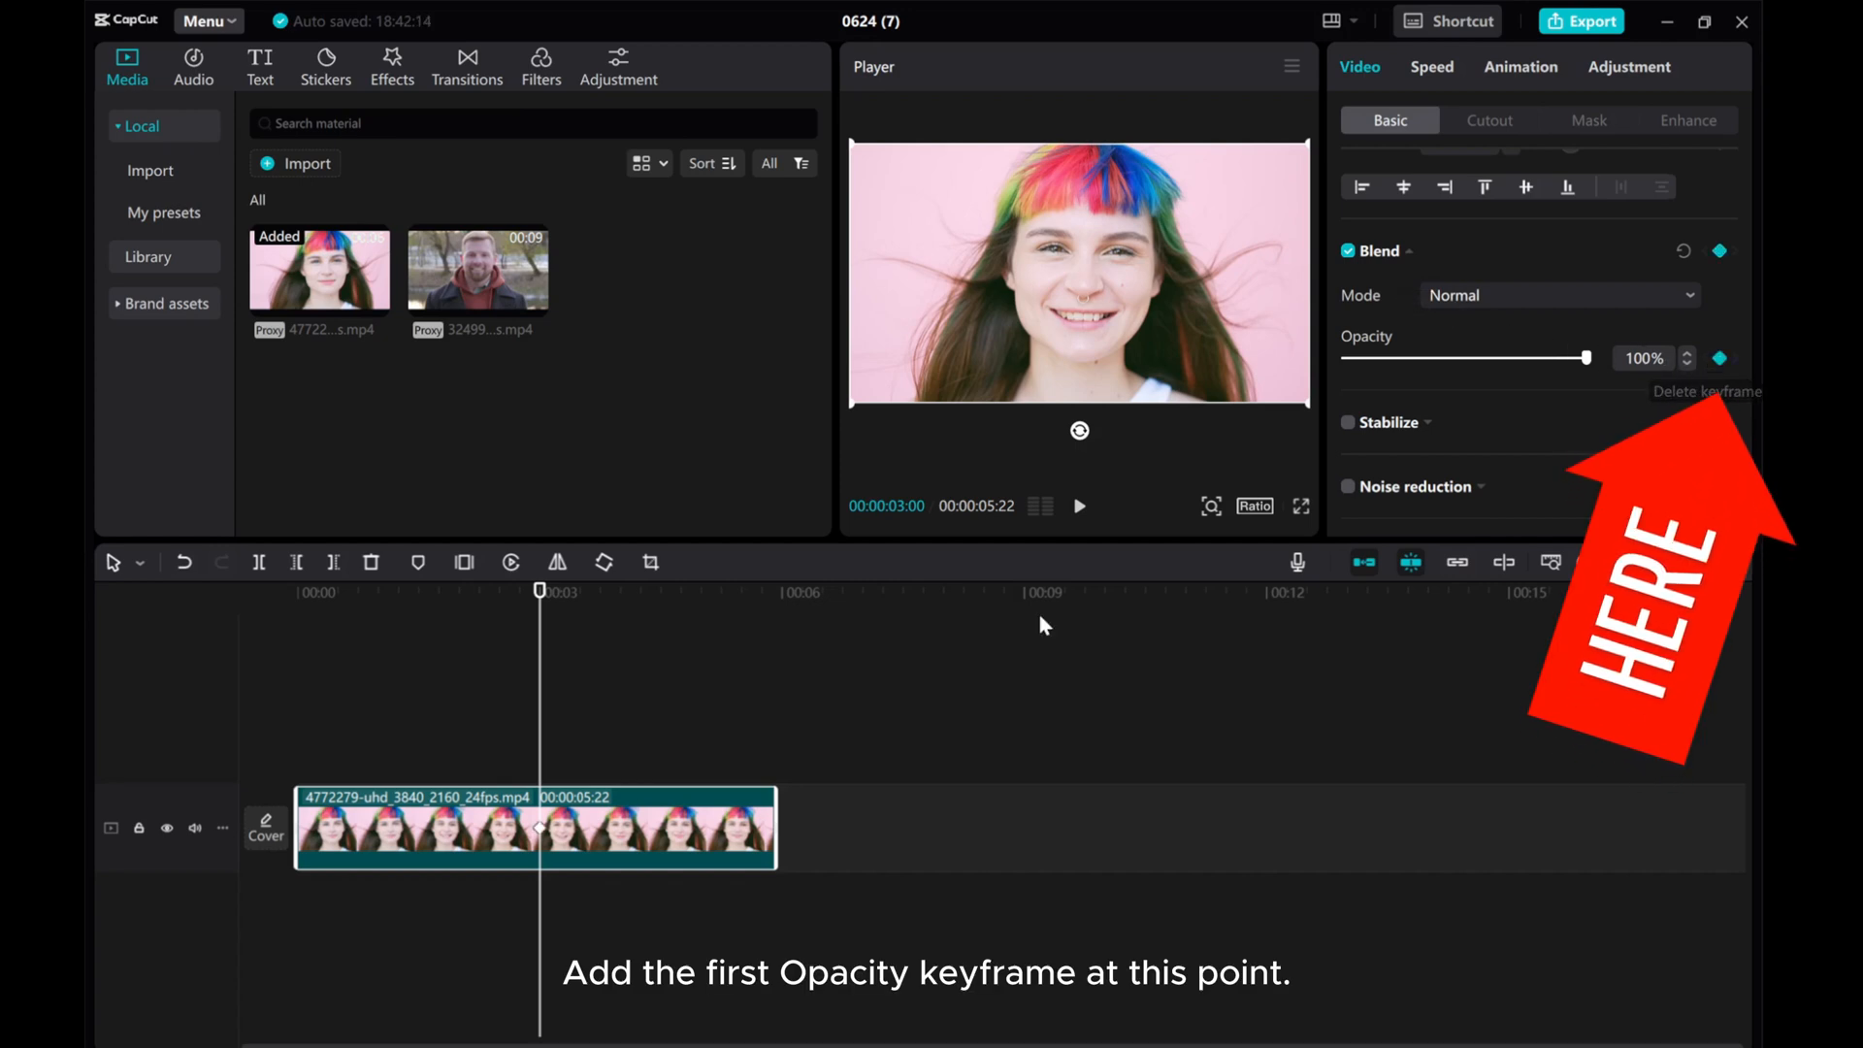
{"action": "left_click", "coordinate": [1719, 358]}
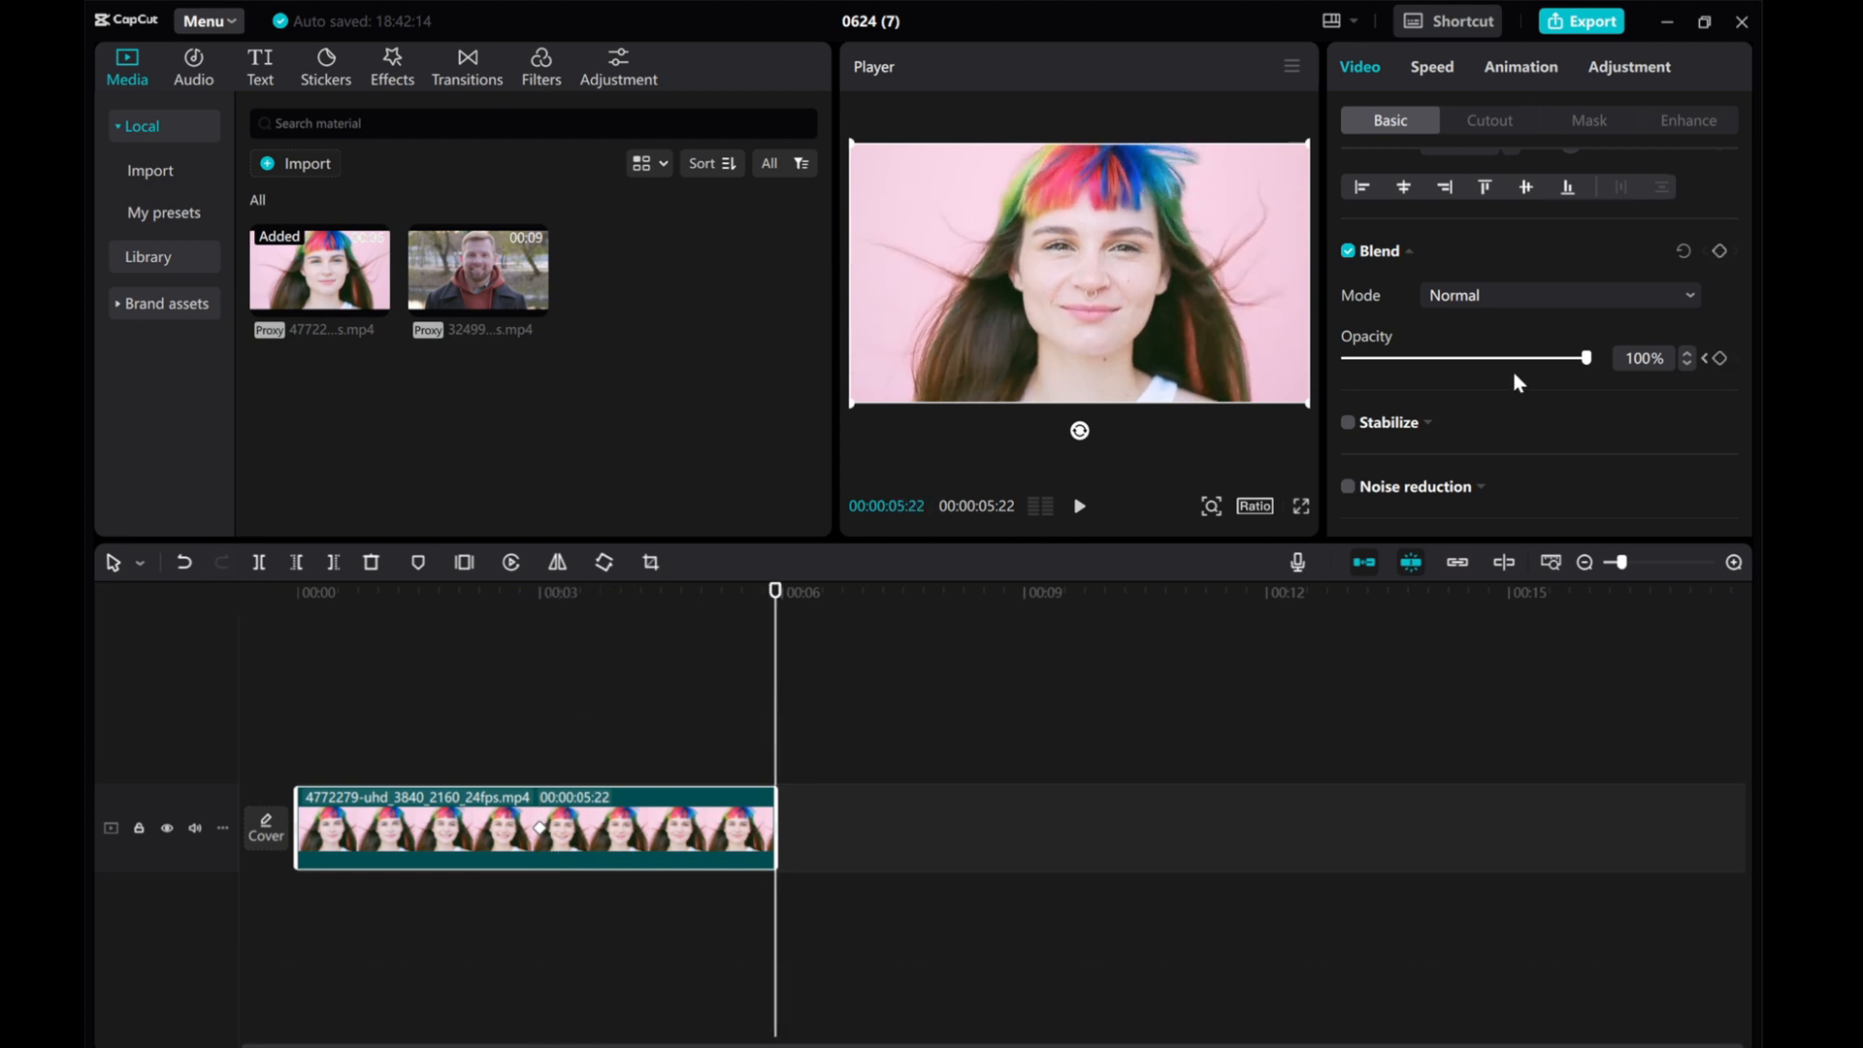
Drag the woman clip's opacity to 0% at its end, then return the playhead to 3 seconds
{"action": "left_click_drag", "start_coordinate": [1583, 358], "coordinate": [1375, 358]}
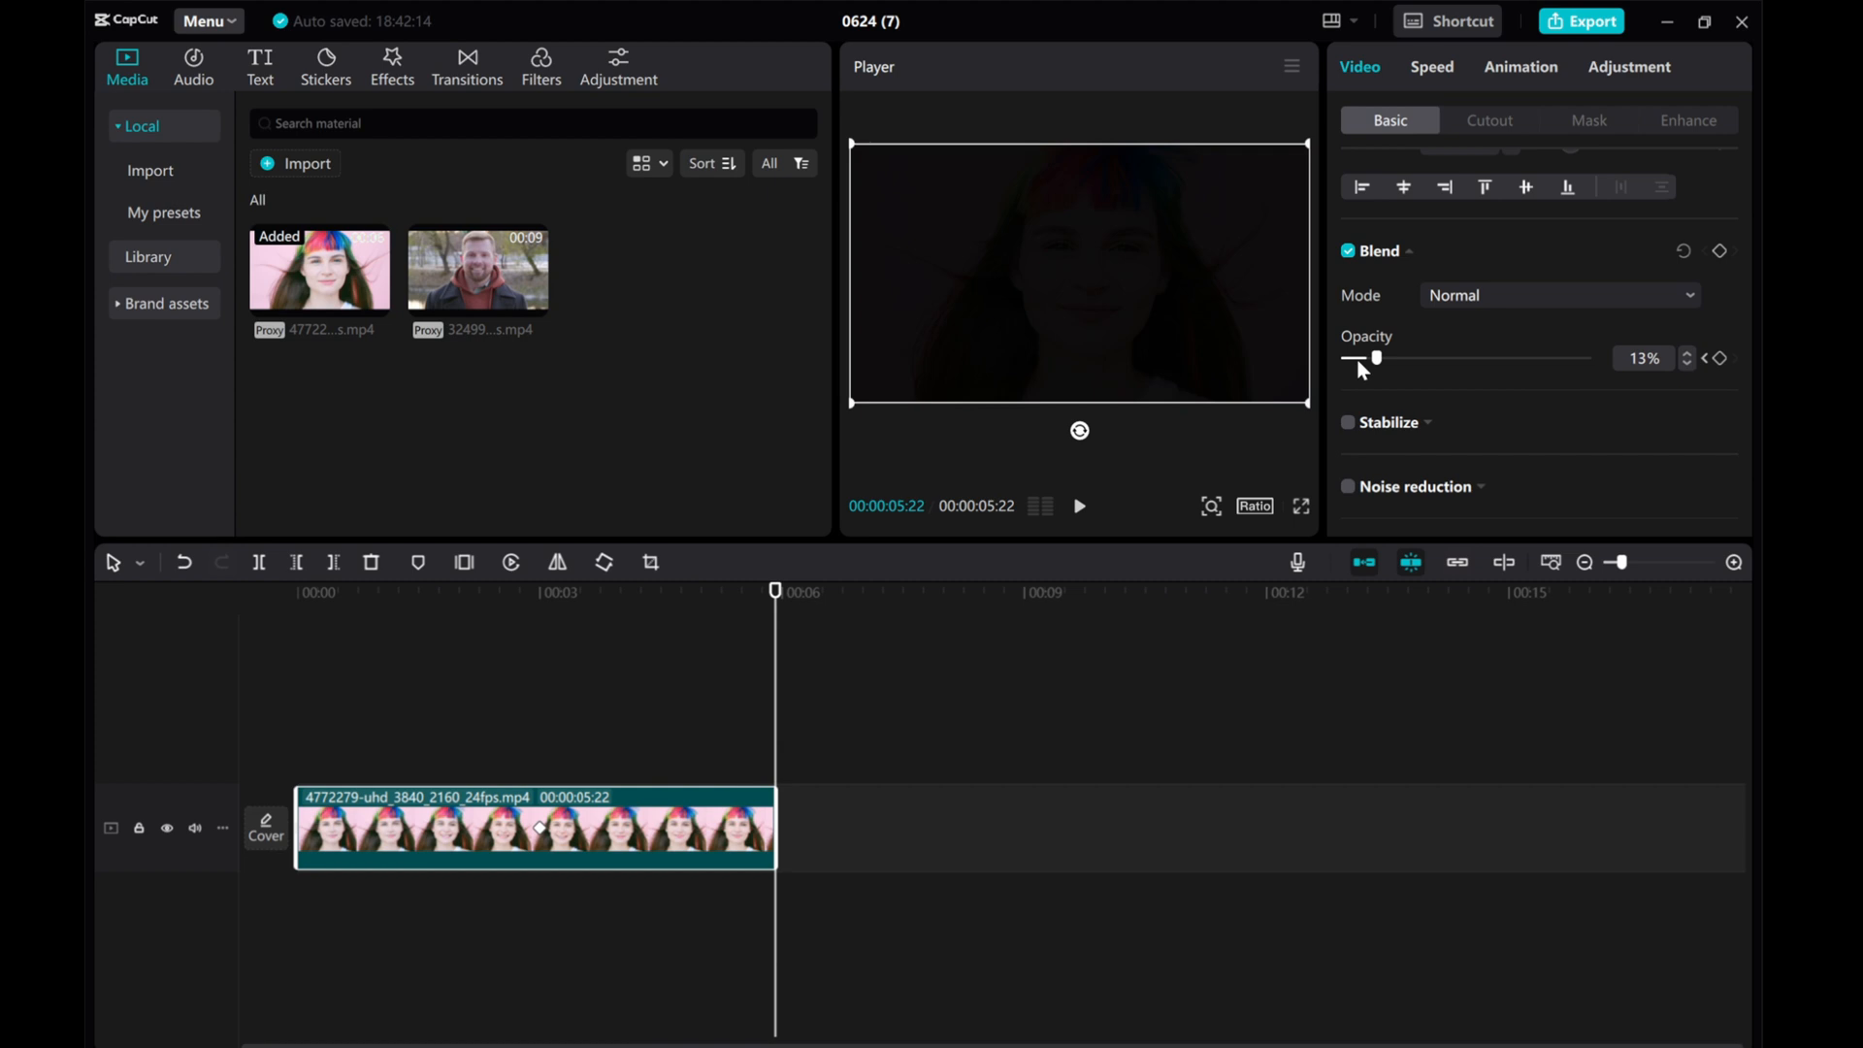
{"action": "left_click_drag", "start_coordinate": [1374, 358], "coordinate": [1344, 358]}
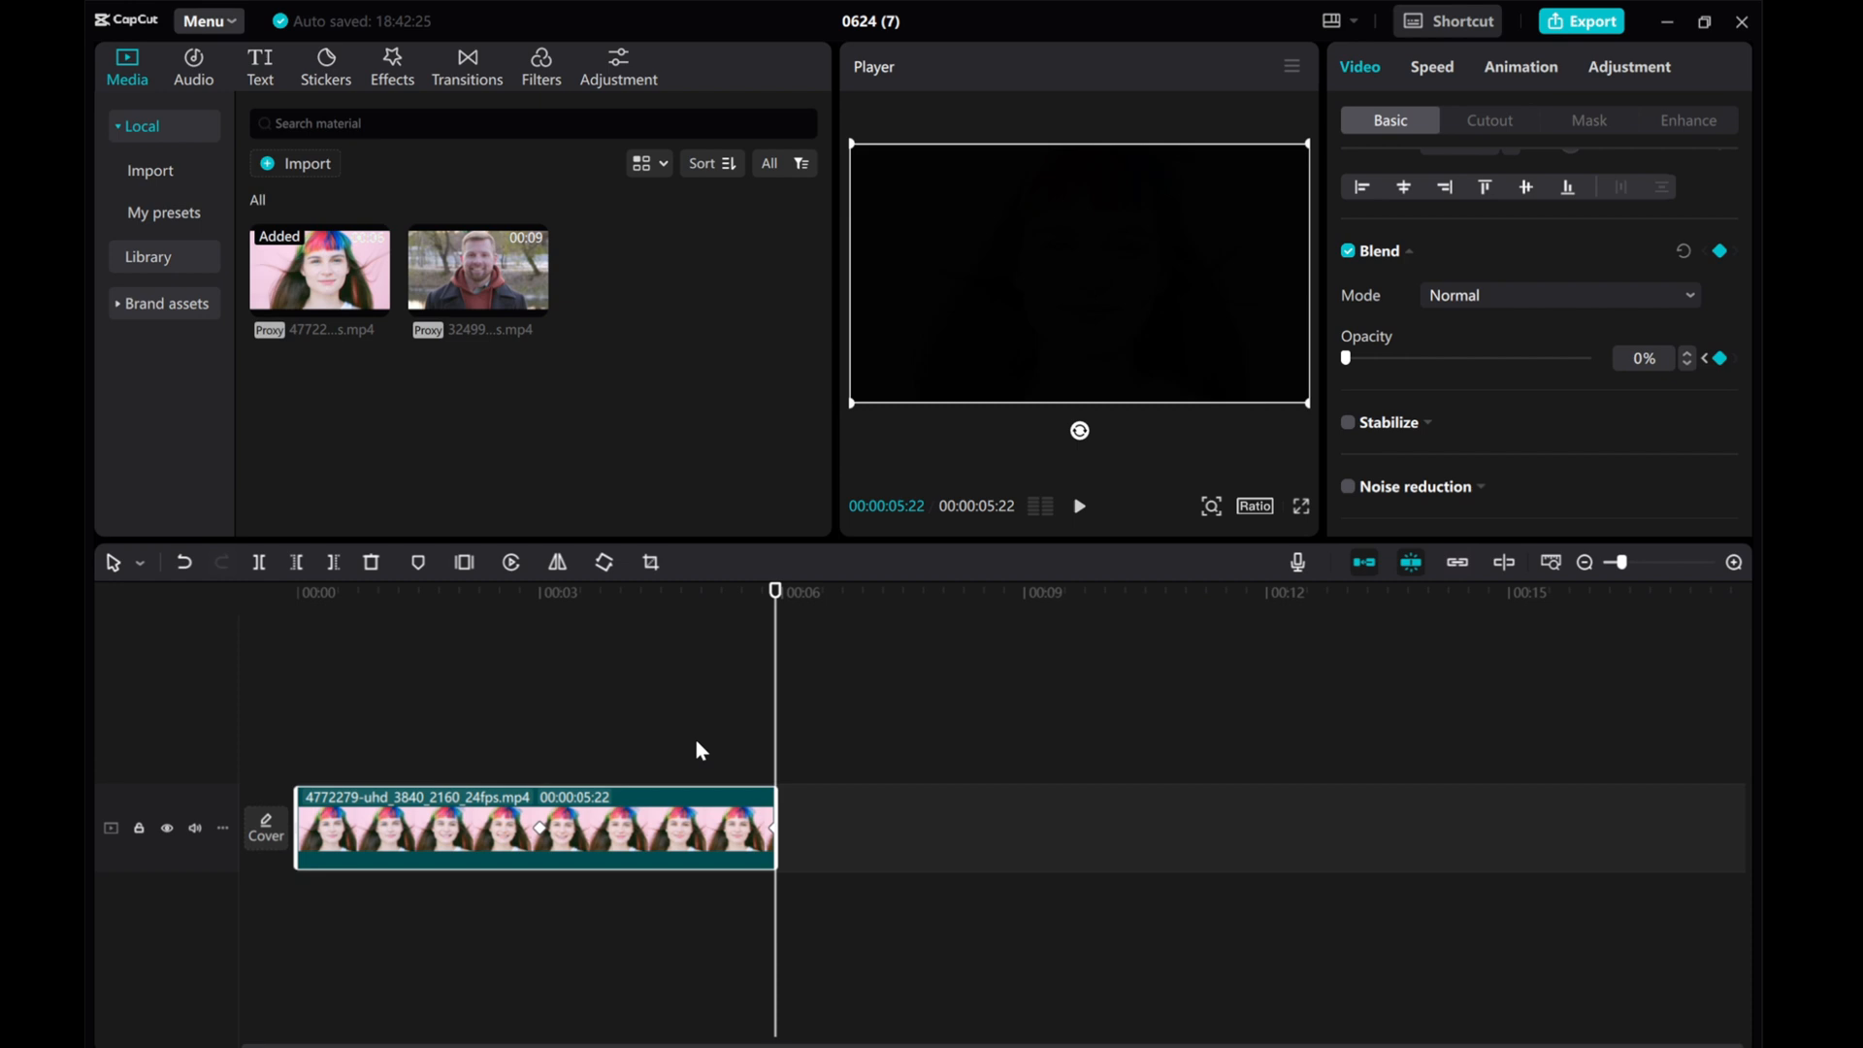
{"action": "mouse_move", "coordinate": [766, 750]}
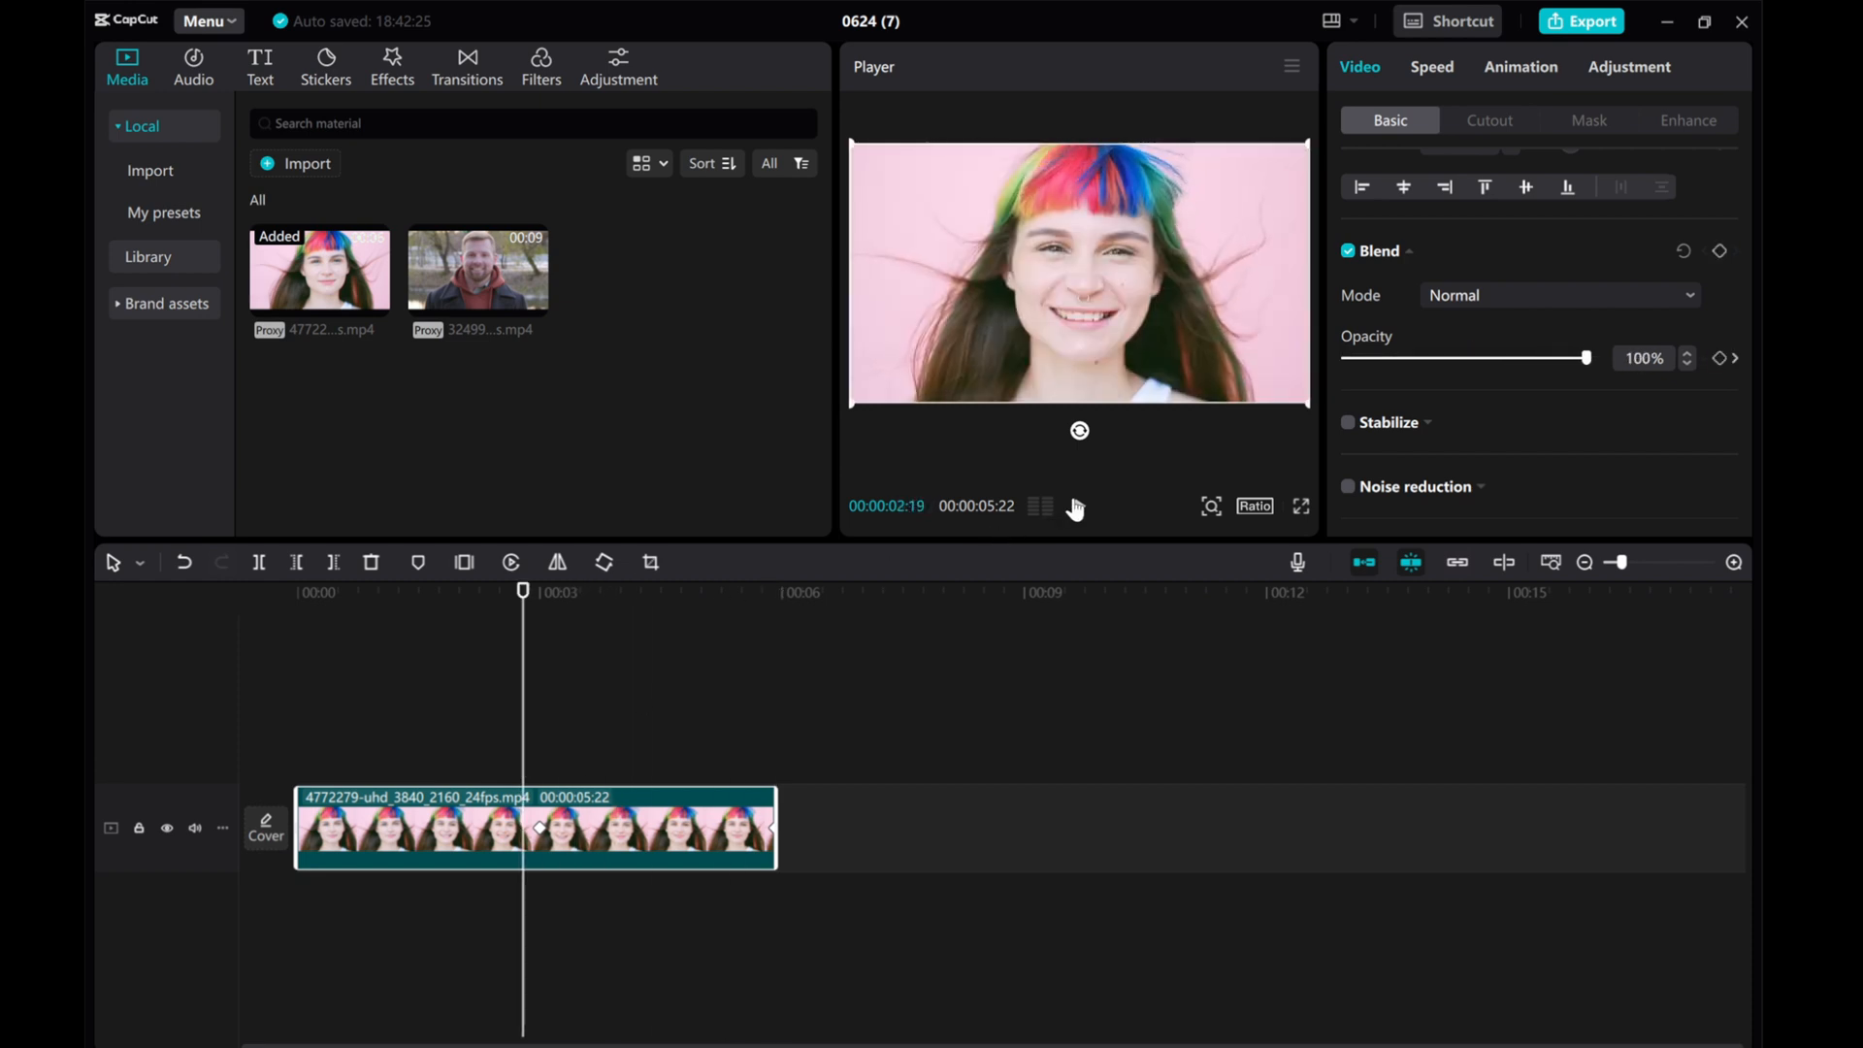
{"action": "left_click_drag", "start_coordinate": [1583, 358], "coordinate": [1465, 358]}
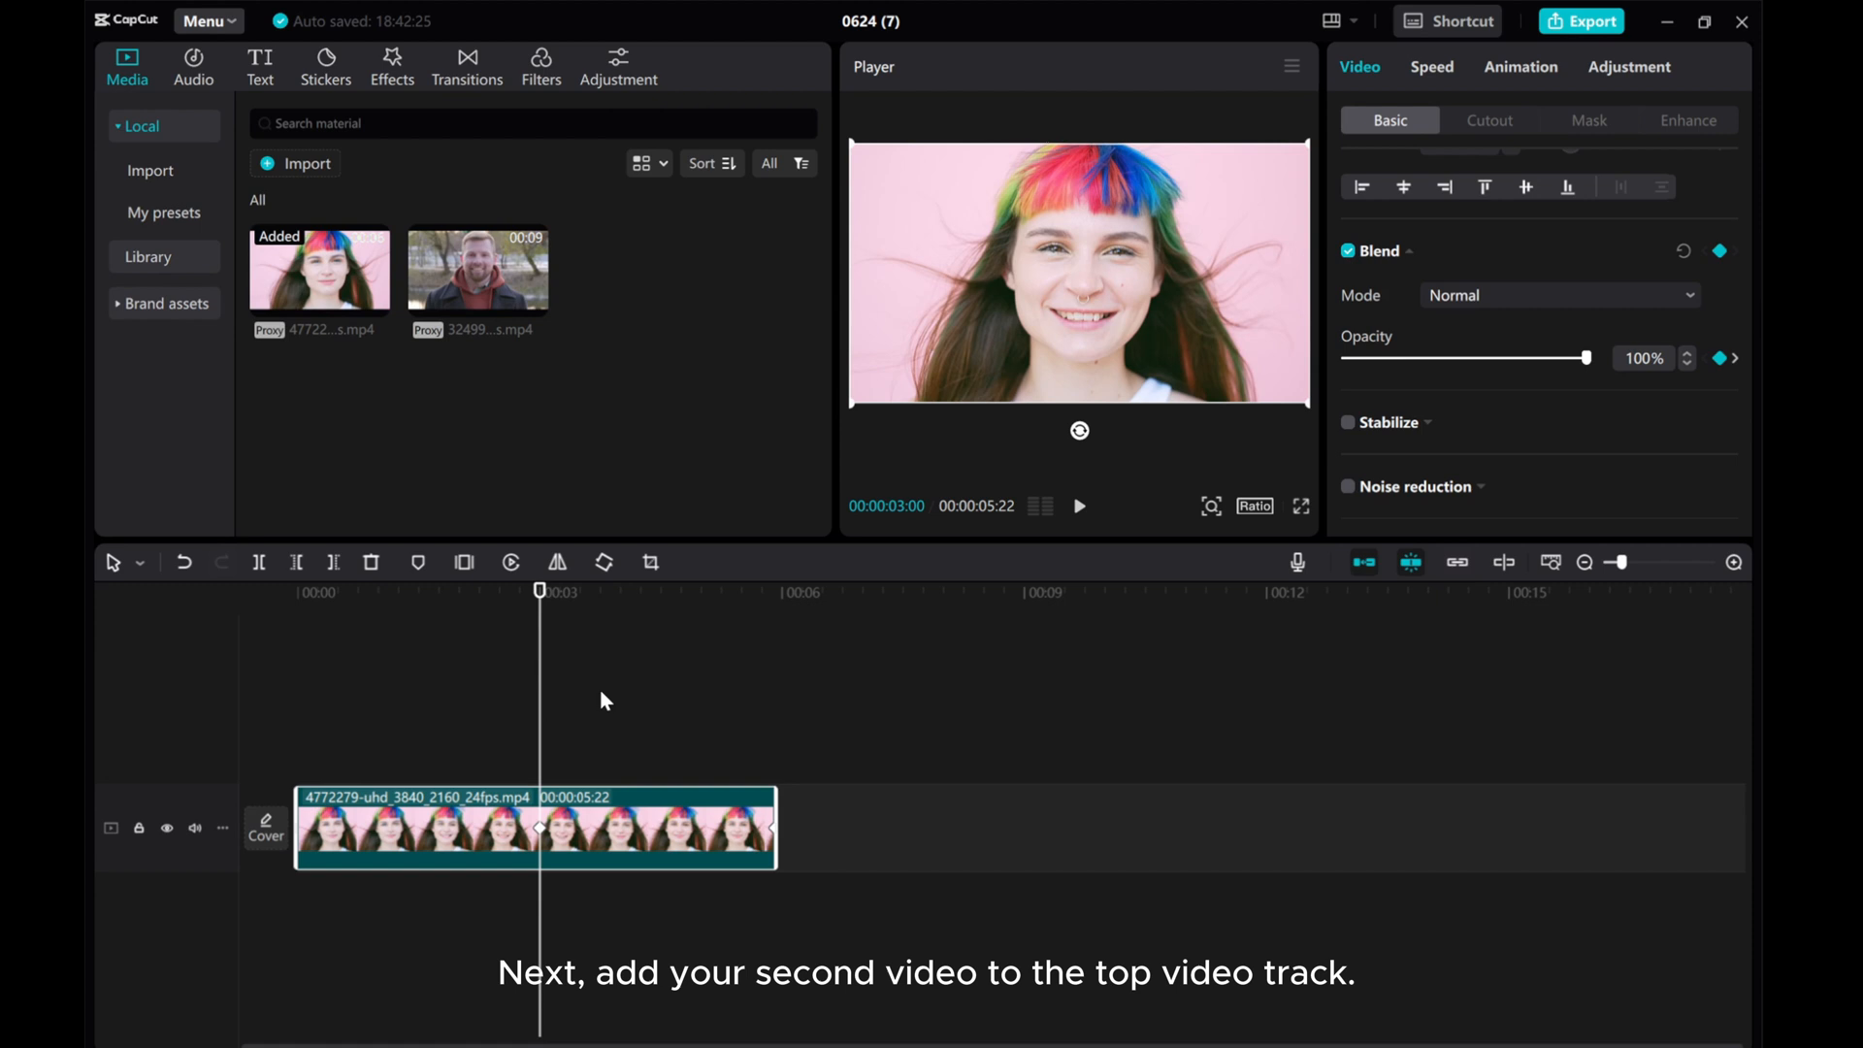
Drop the man clip onto the upper track at 00:00:03:00 and scroll to its Blend settings
{"action": "left_click_drag", "start_coordinate": [477, 268], "coordinate": [588, 612]}
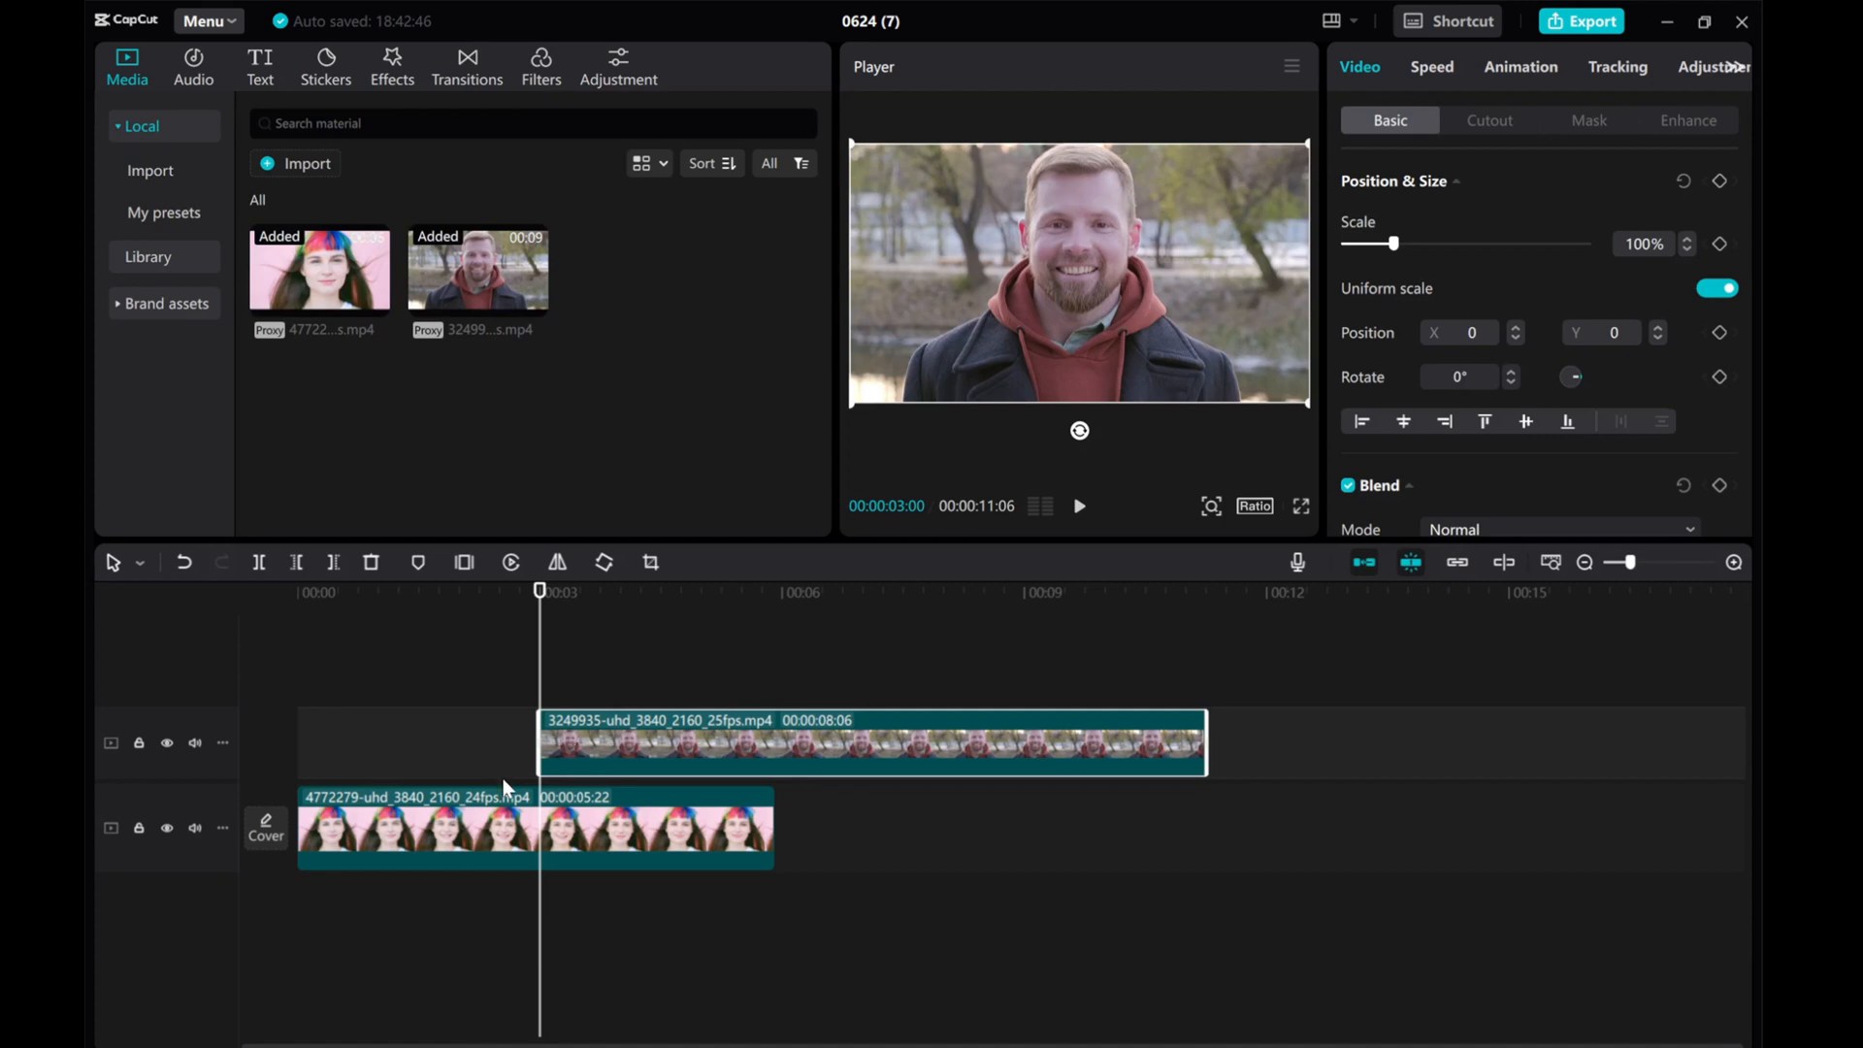
{"action": "scroll", "scroll_direction": "down", "scroll_amount": 3}
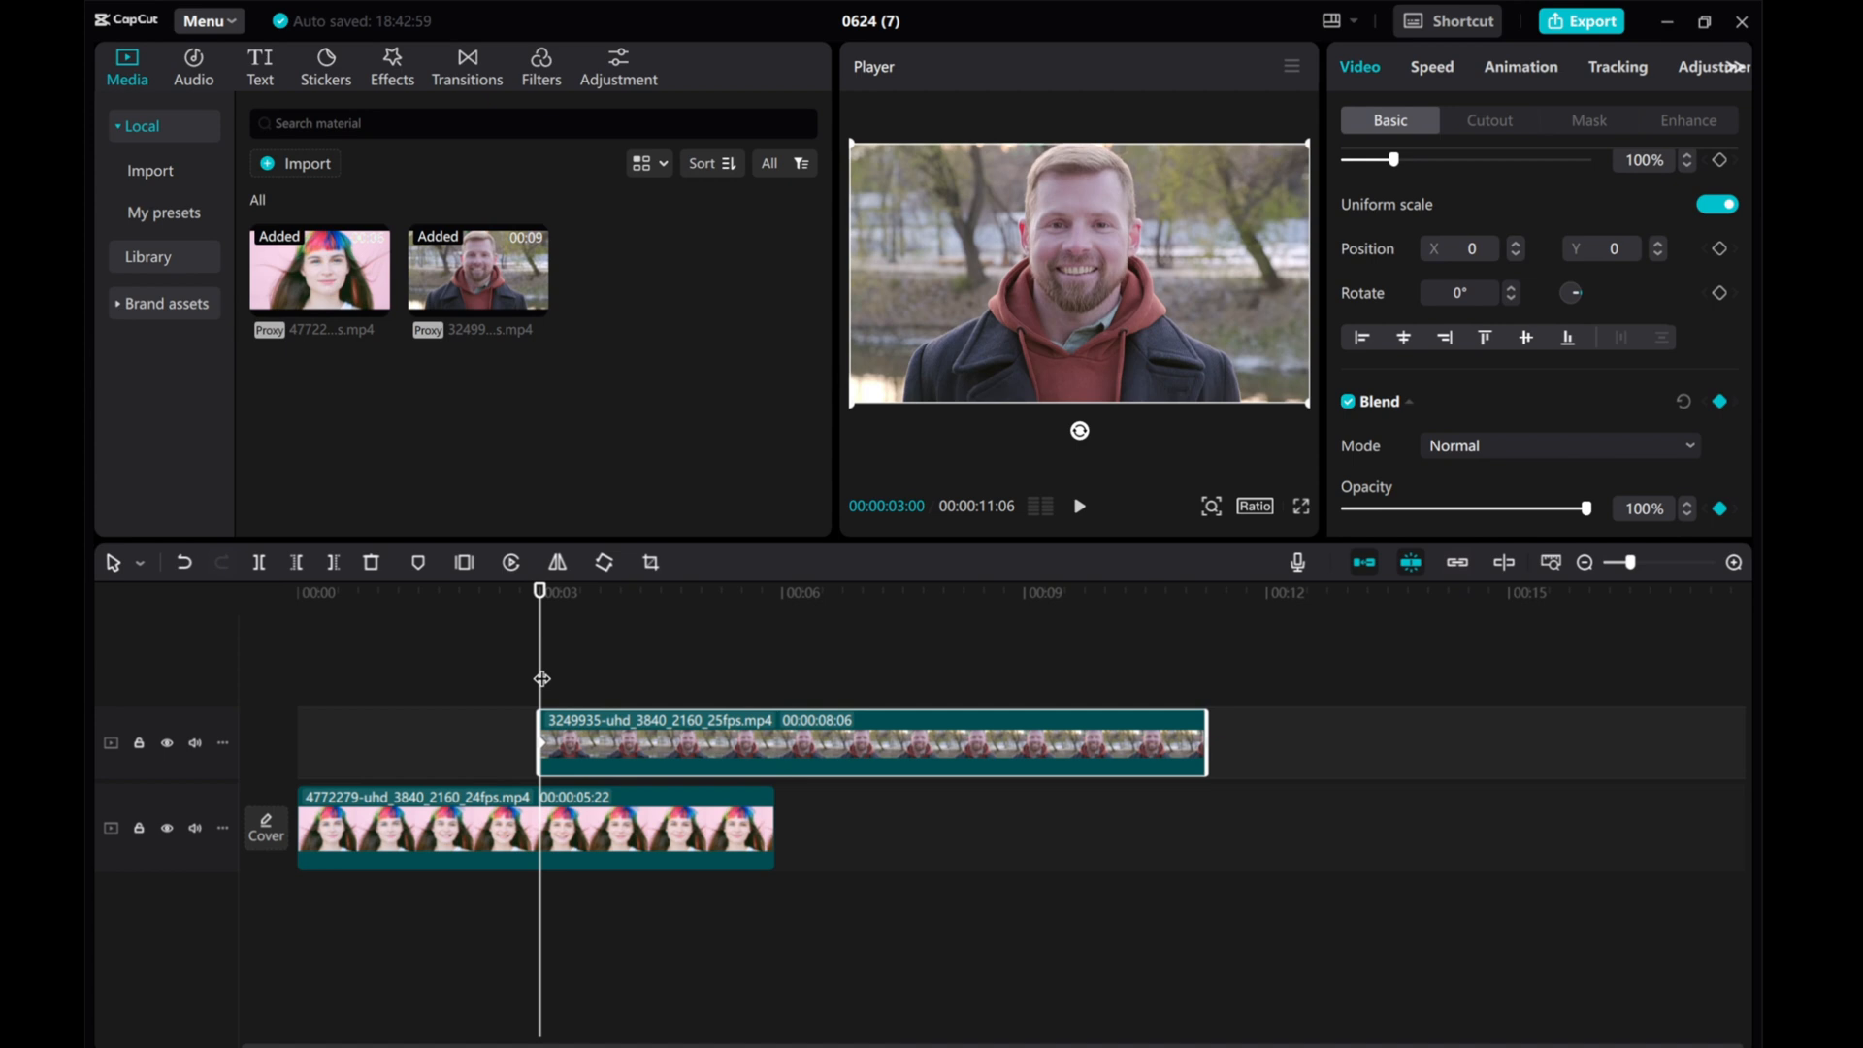
Add a second 100% opacity keyframe to the man clip at 00:00:05:22
{"action": "left_click_drag", "start_coordinate": [541, 591], "coordinate": [637, 591]}
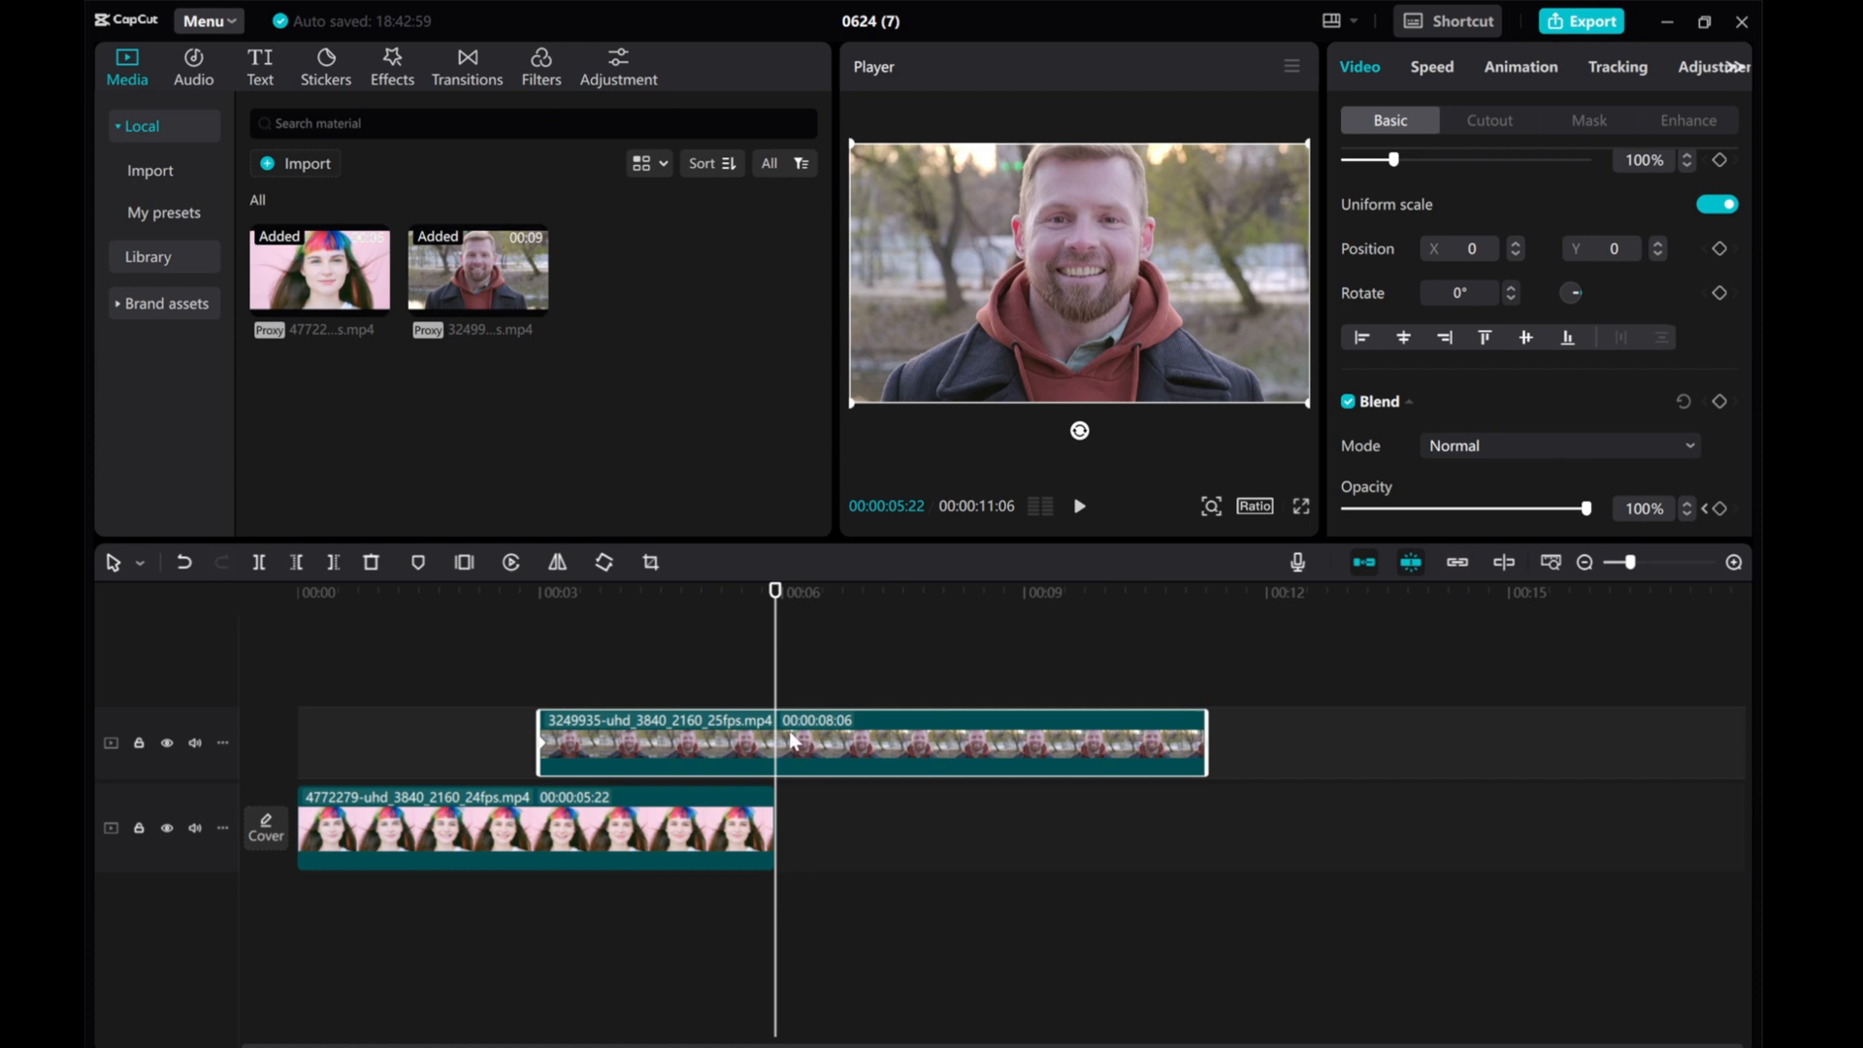
{"action": "left_click", "coordinate": [1722, 508]}
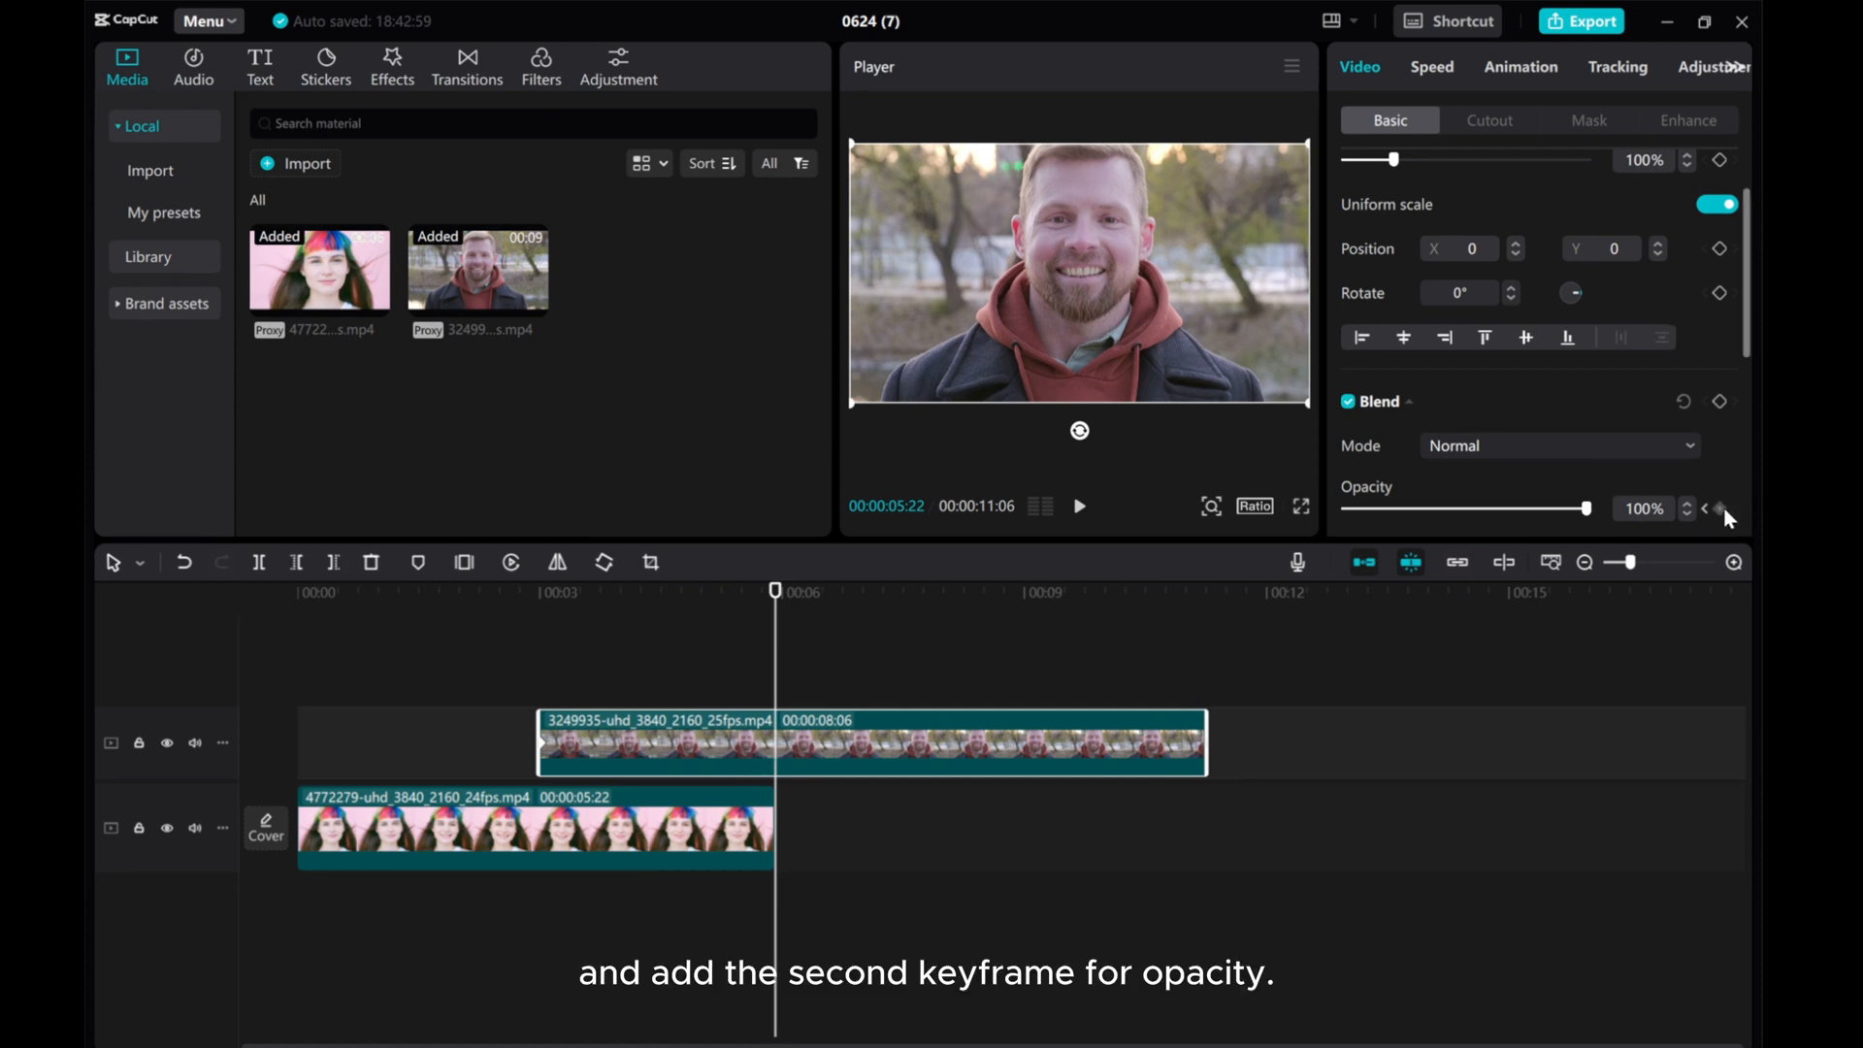
{"action": "left_click", "coordinate": [1723, 508]}
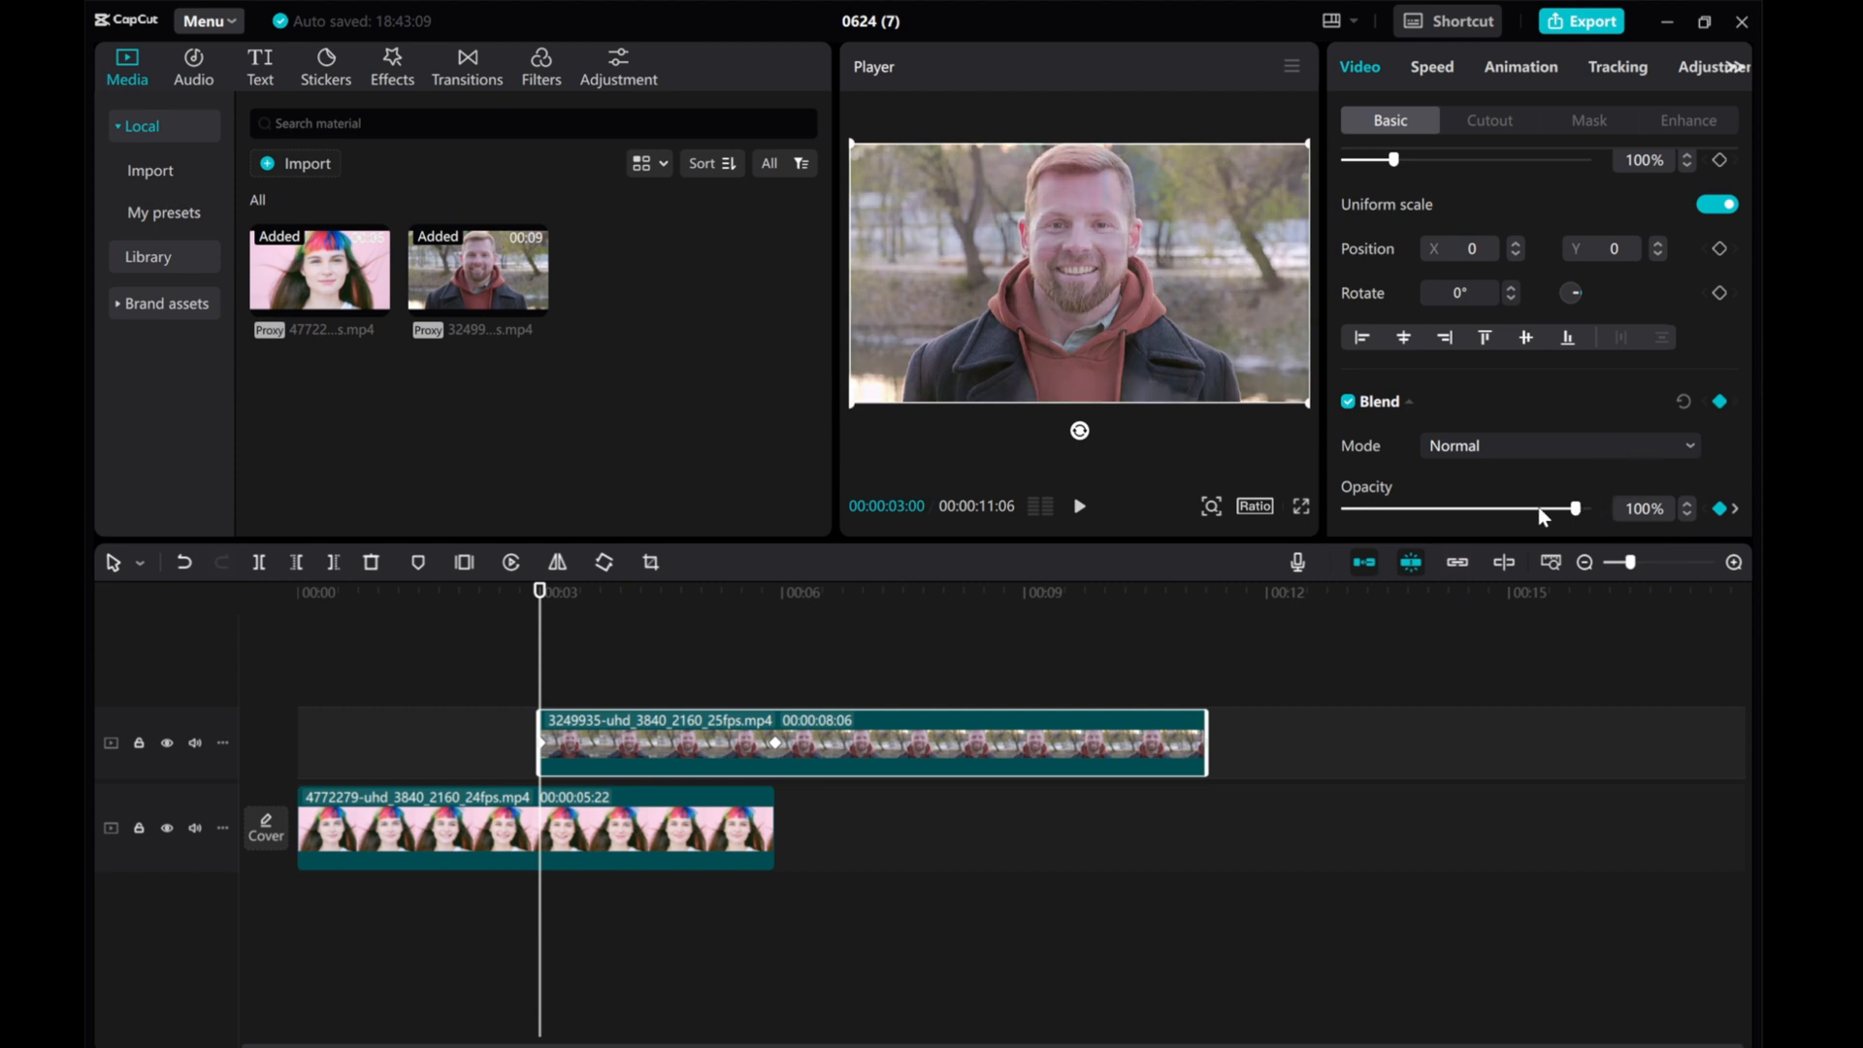
Set the man clip's 3-second keyframe to 0% opacity and play back the crossfade from 3 seconds
{"action": "left_click_drag", "start_coordinate": [1574, 508], "coordinate": [1345, 508]}
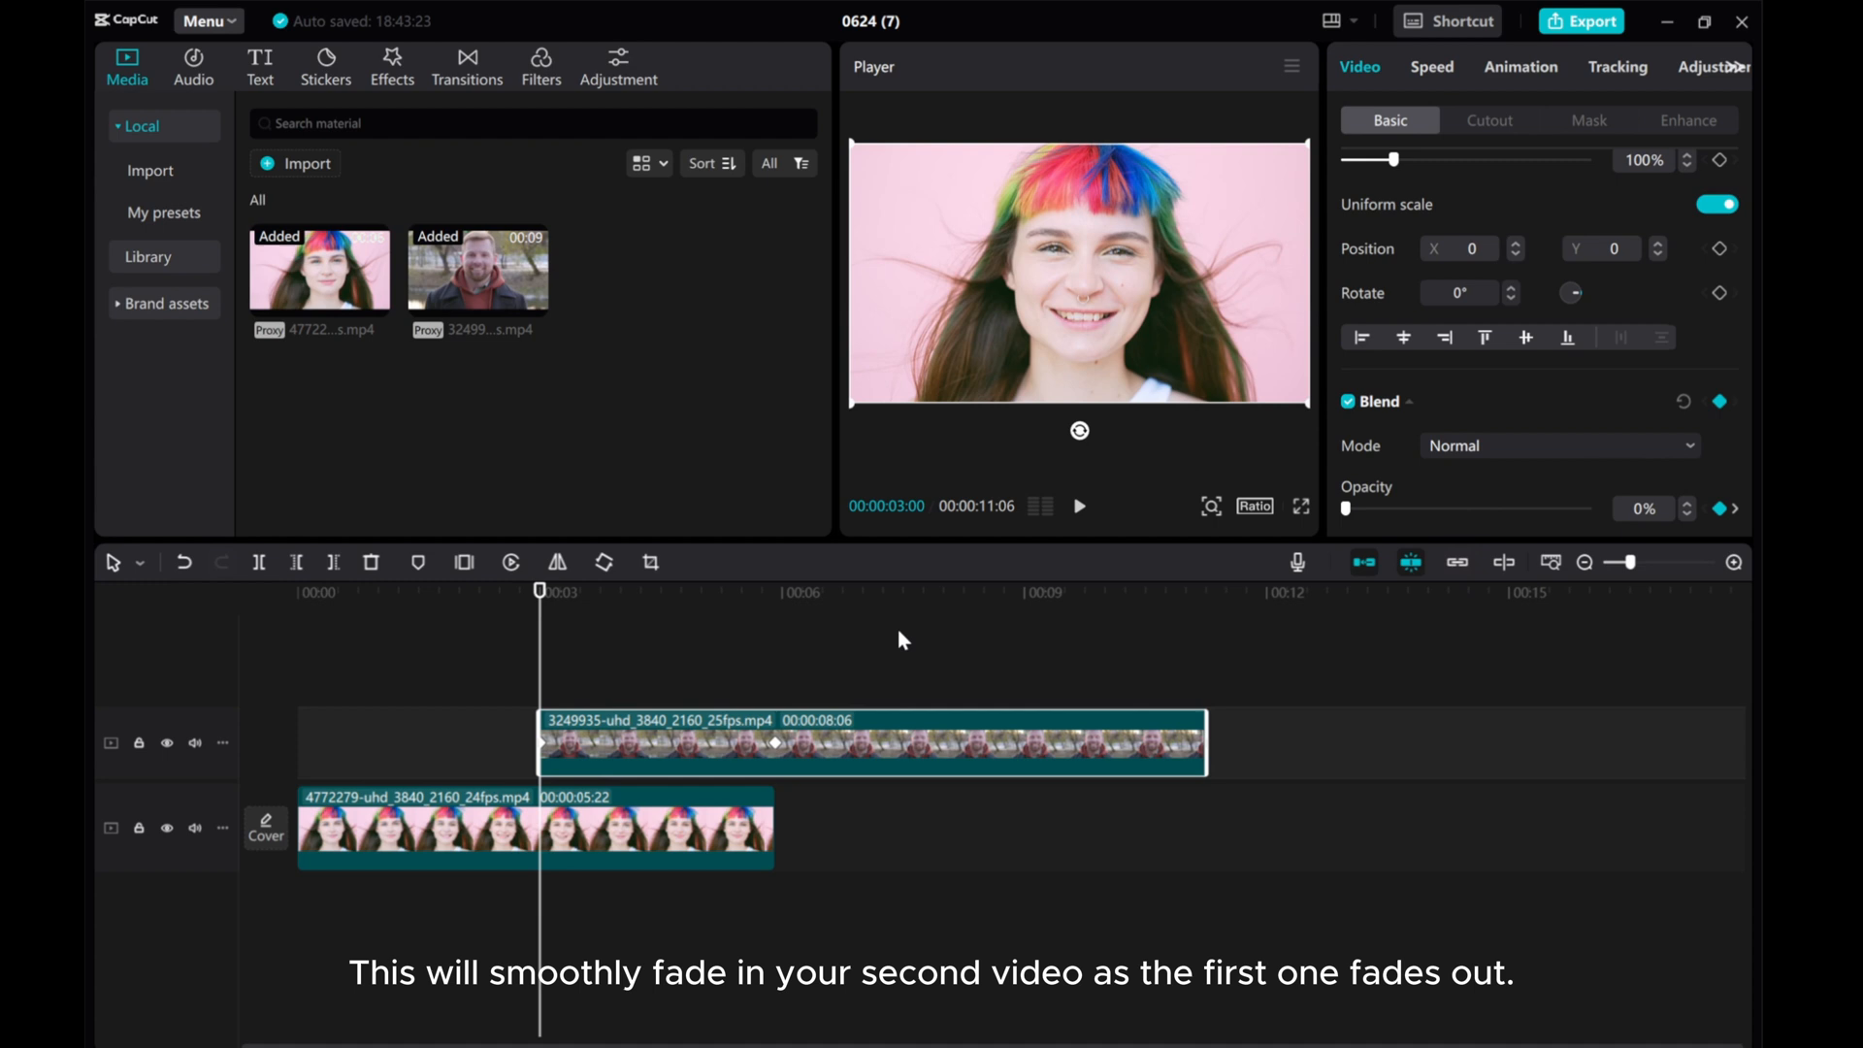
{"action": "mouse_move", "coordinate": [621, 665]}
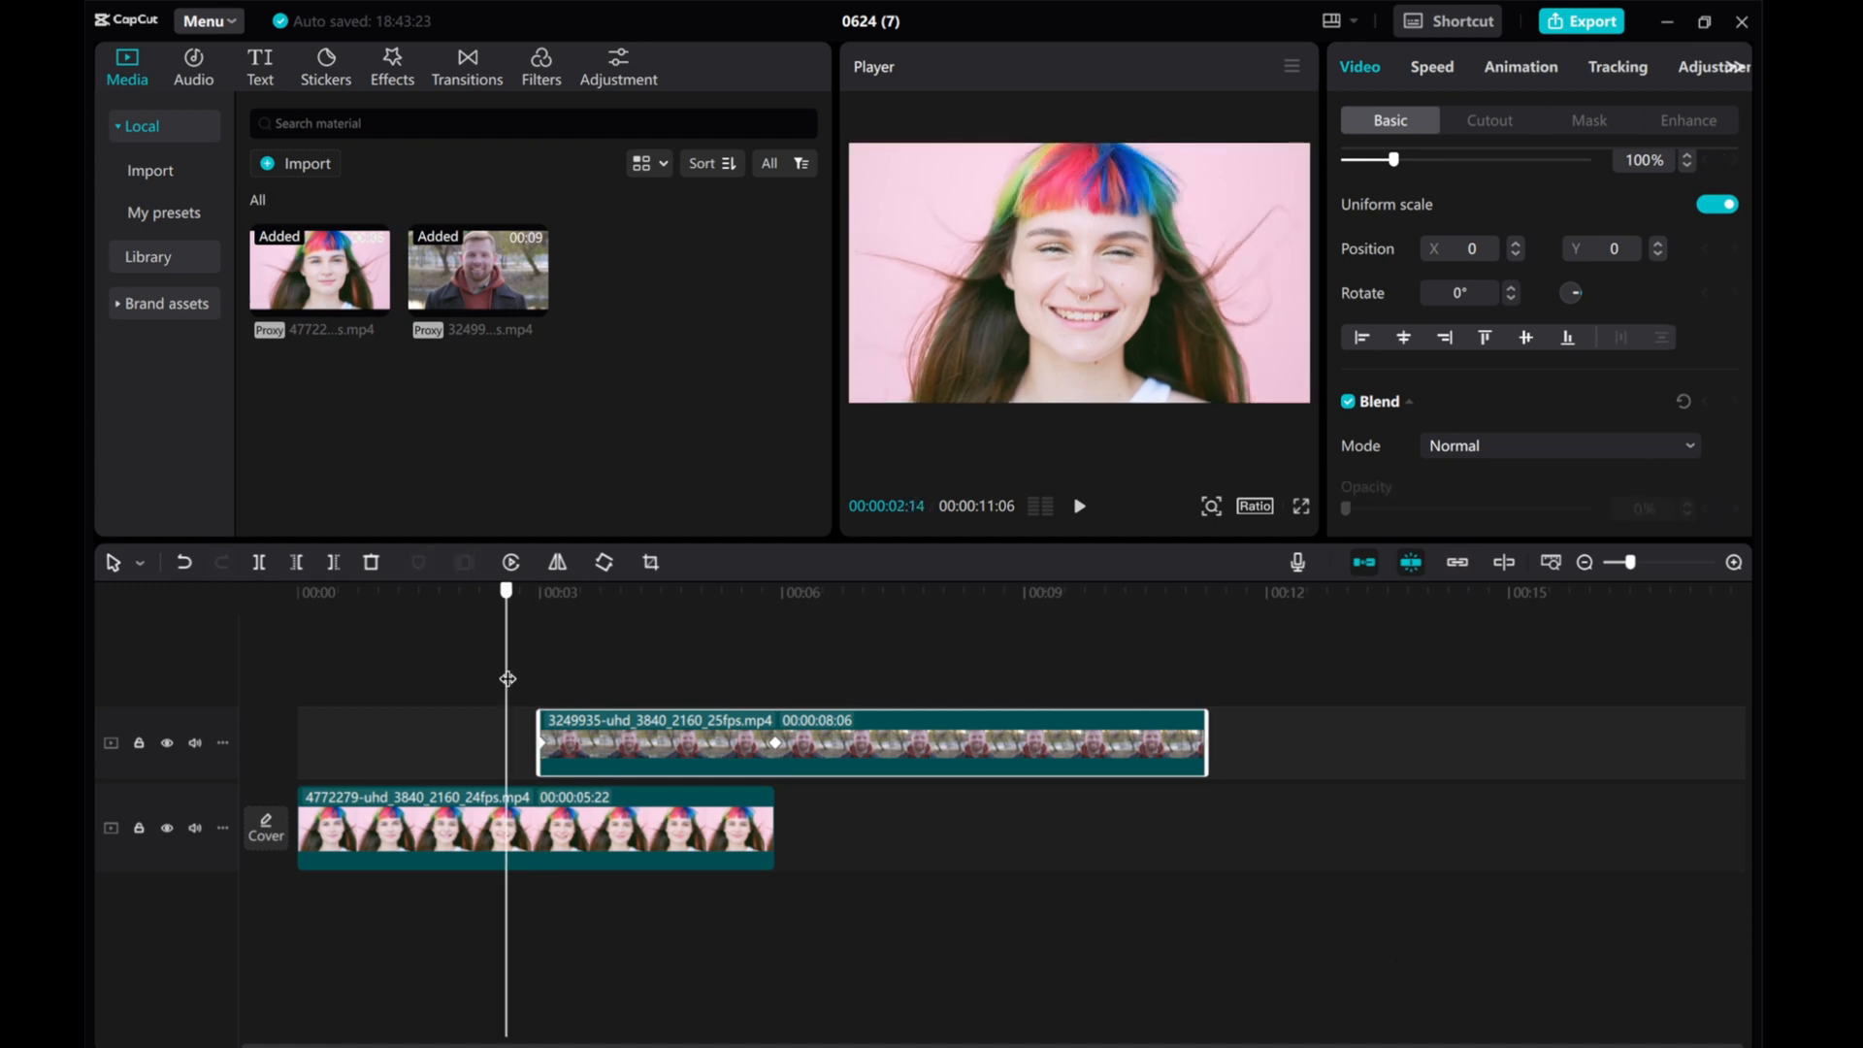
{"action": "mouse_move", "coordinate": [519, 669]}
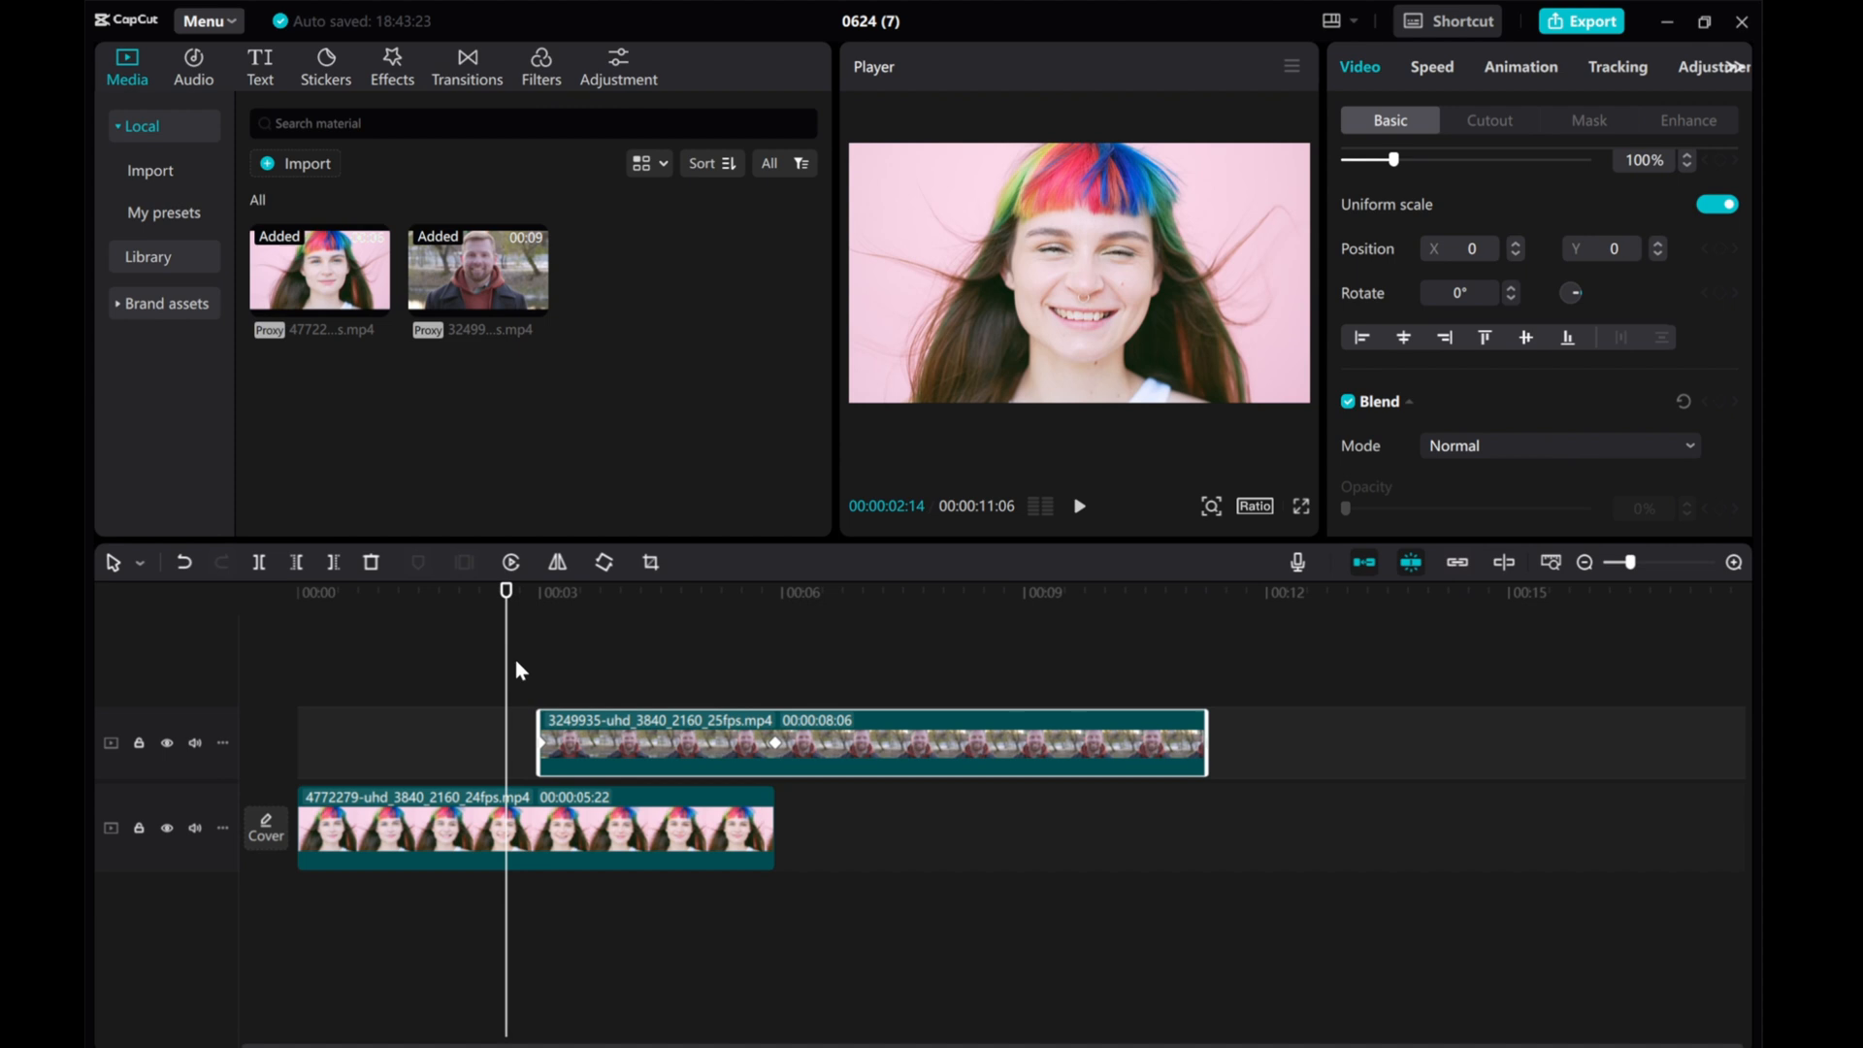
{"action": "left_click", "coordinate": [539, 592]}
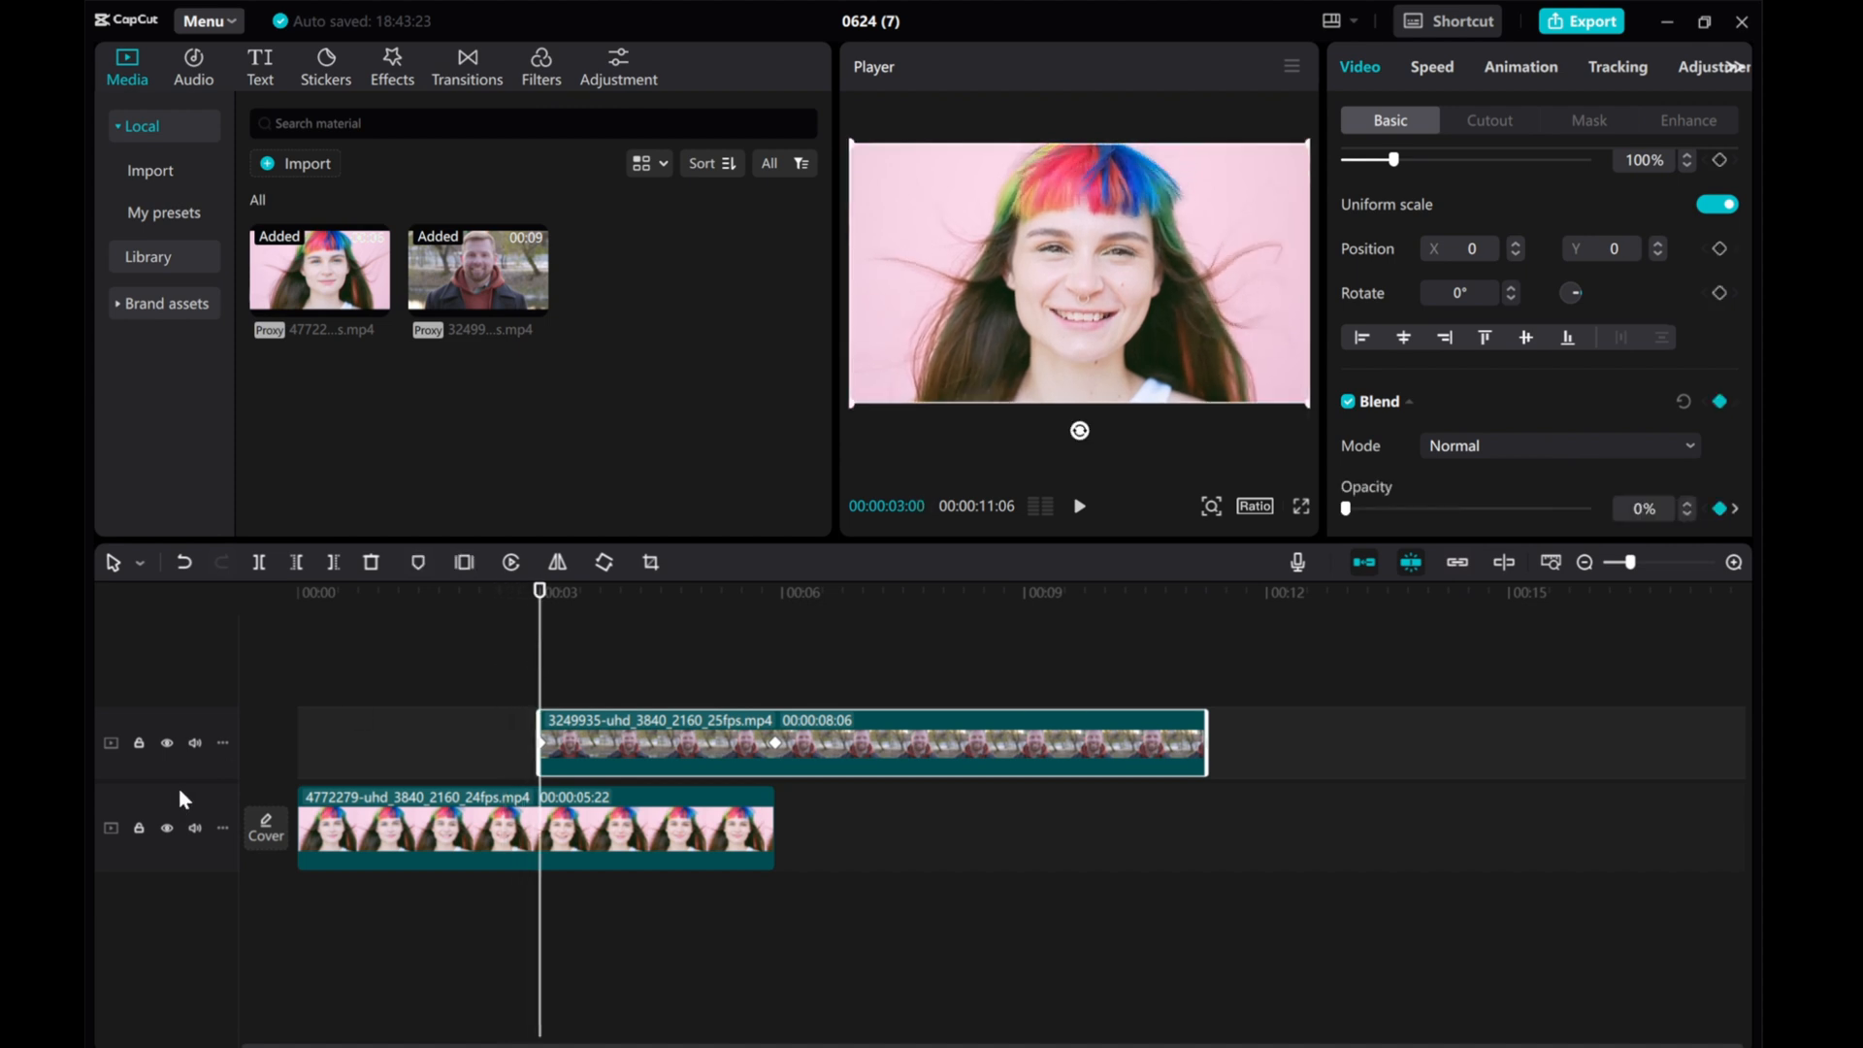
{"action": "left_click", "coordinate": [166, 828]}
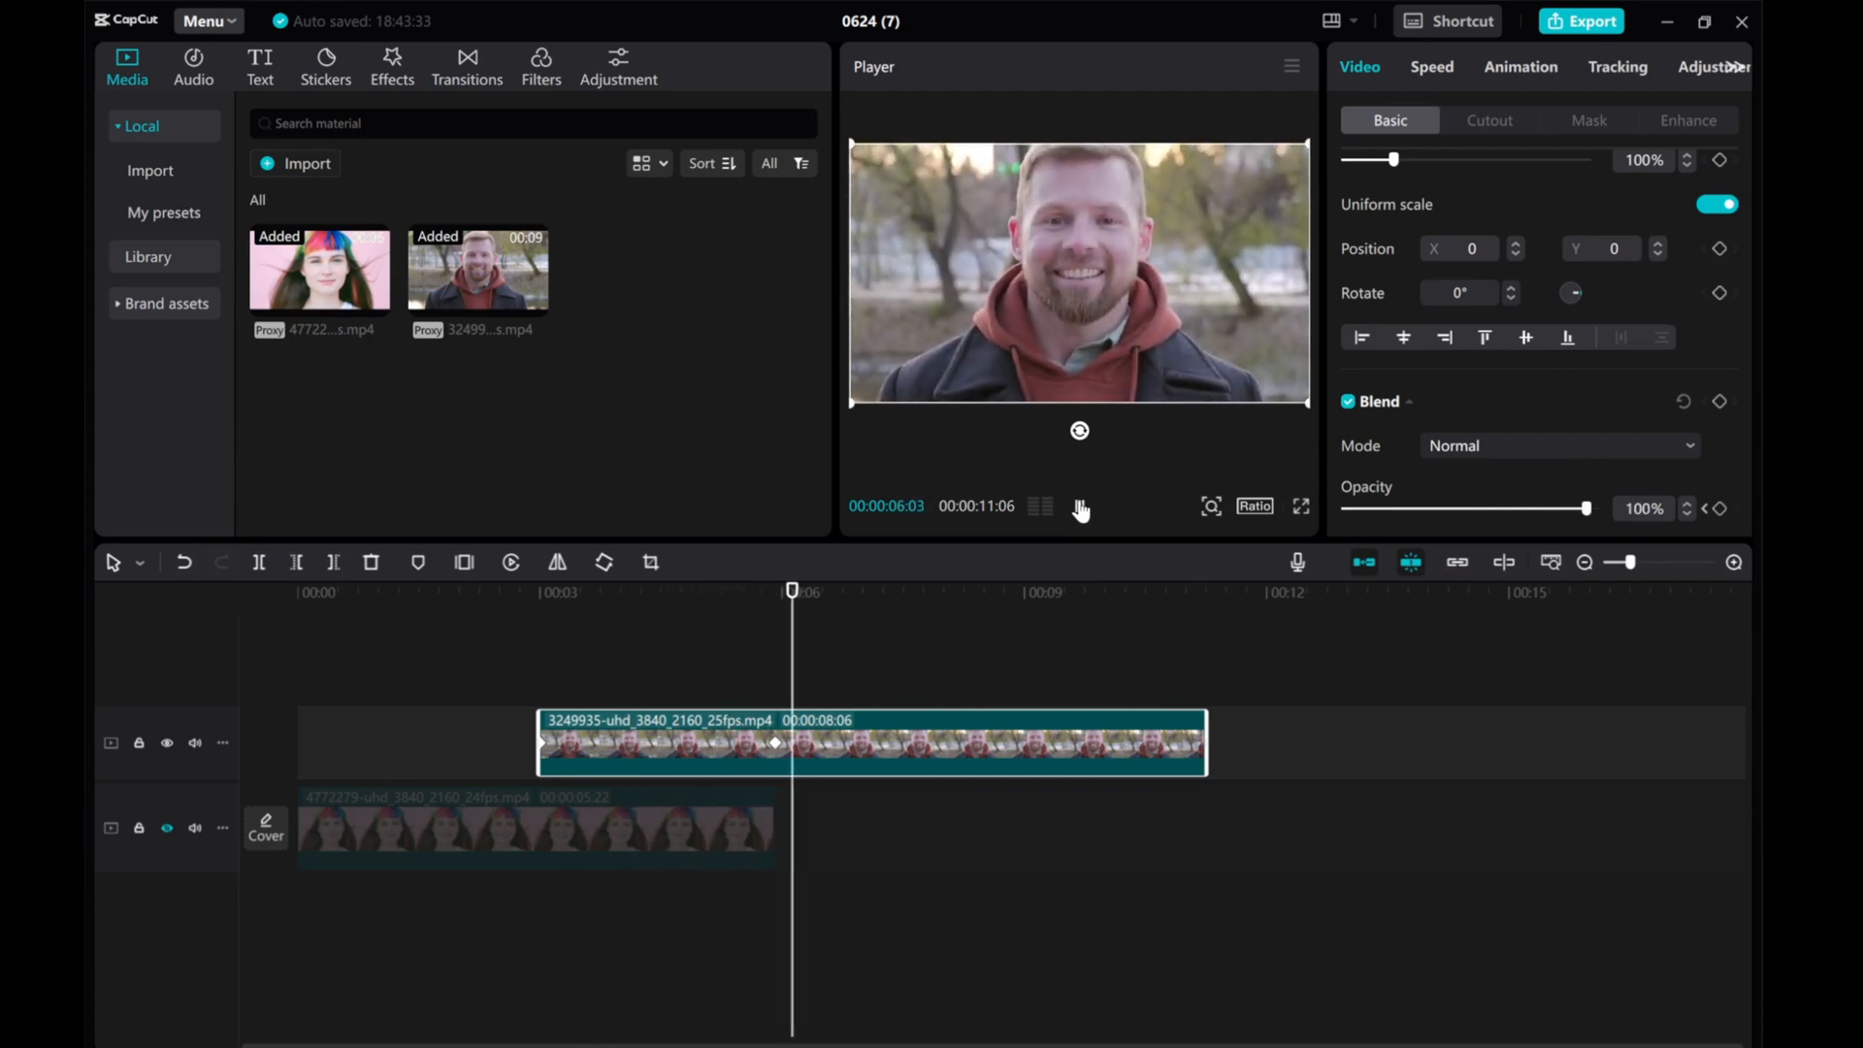
Play the crossfade through, then right-click the selected clips to show Create compound clip
{"action": "left_click", "coordinate": [167, 828]}
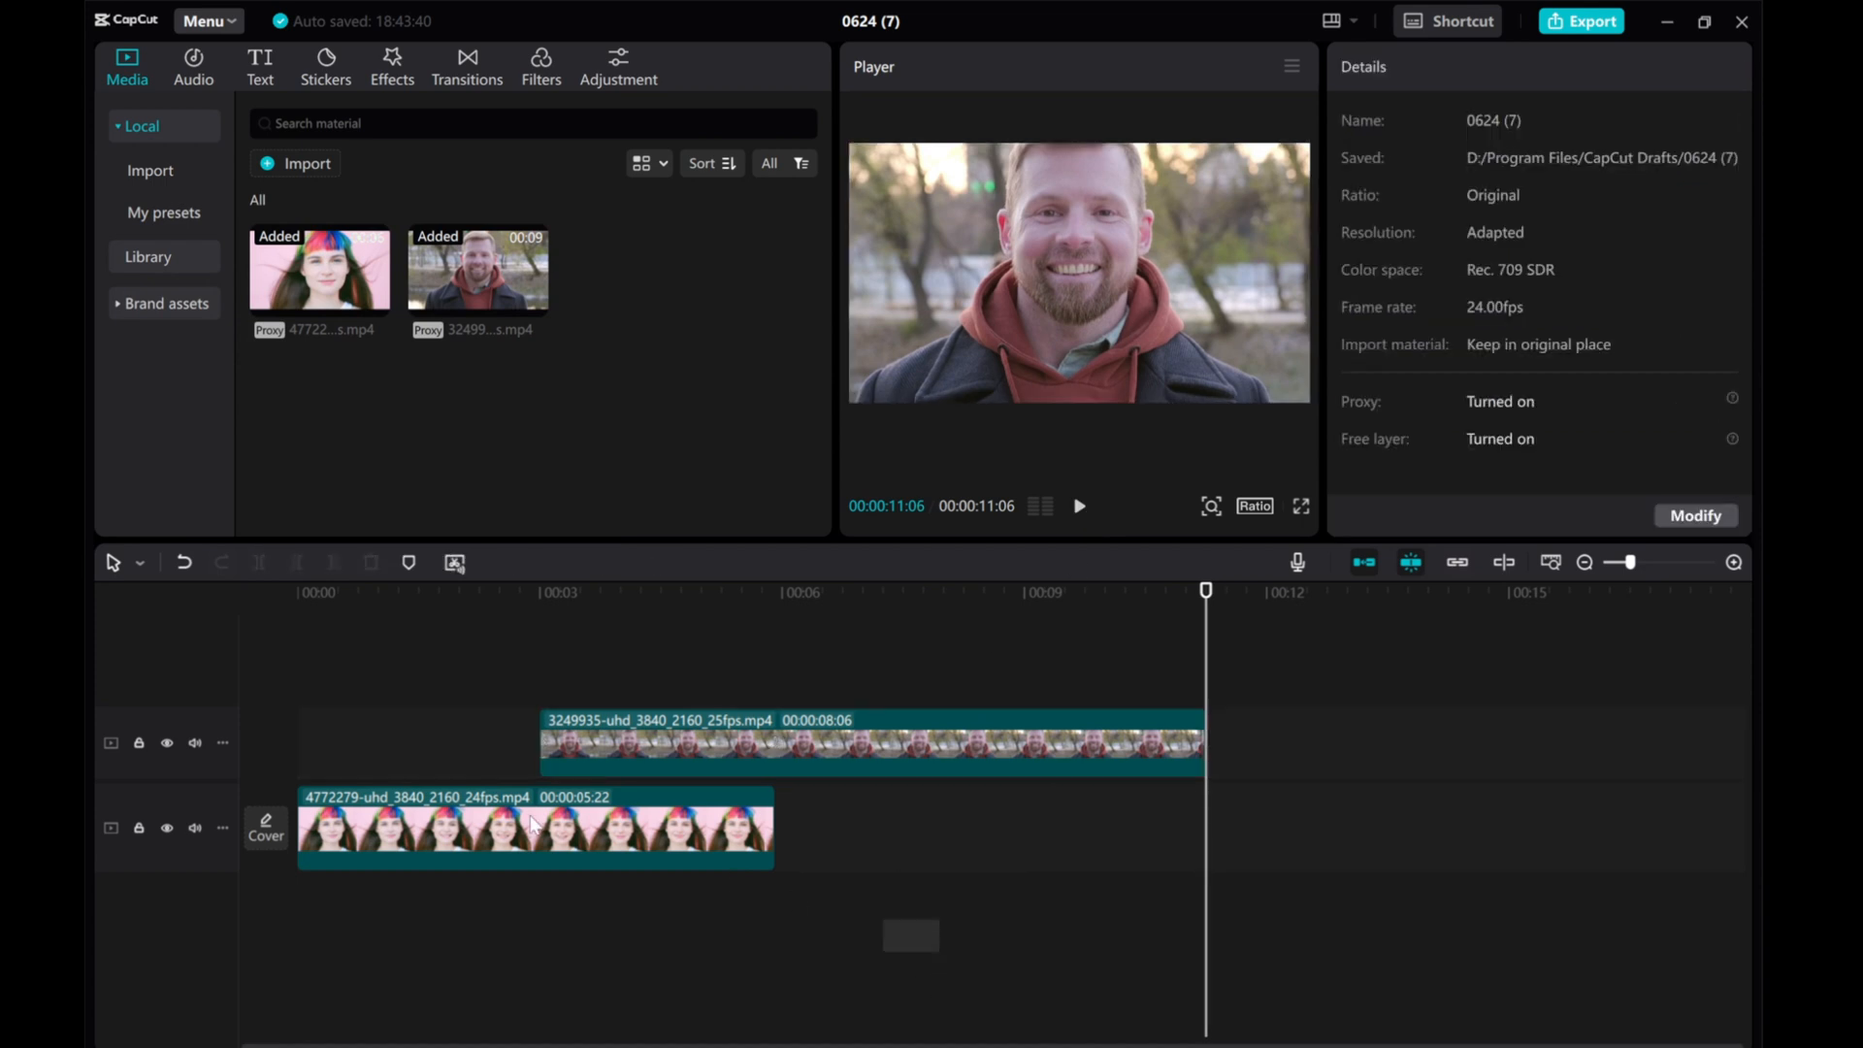
{"action": "right_click", "coordinate": [530, 824]}
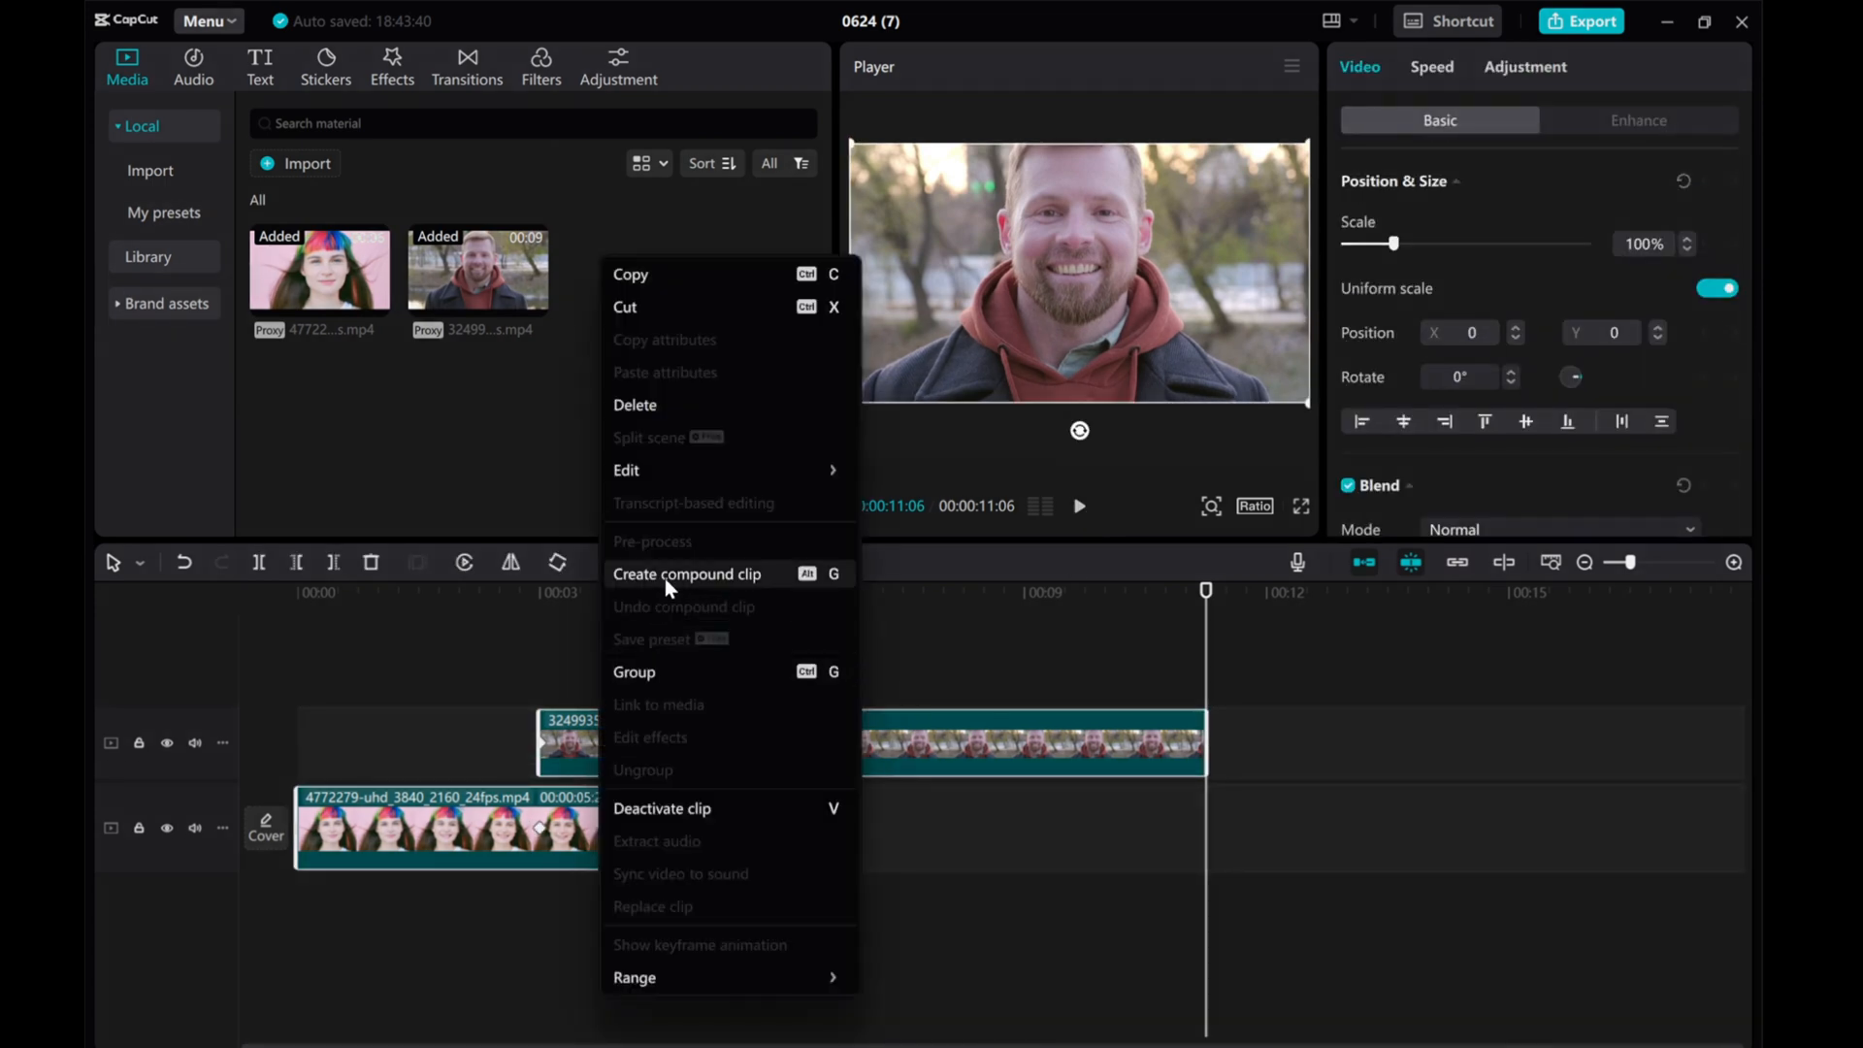